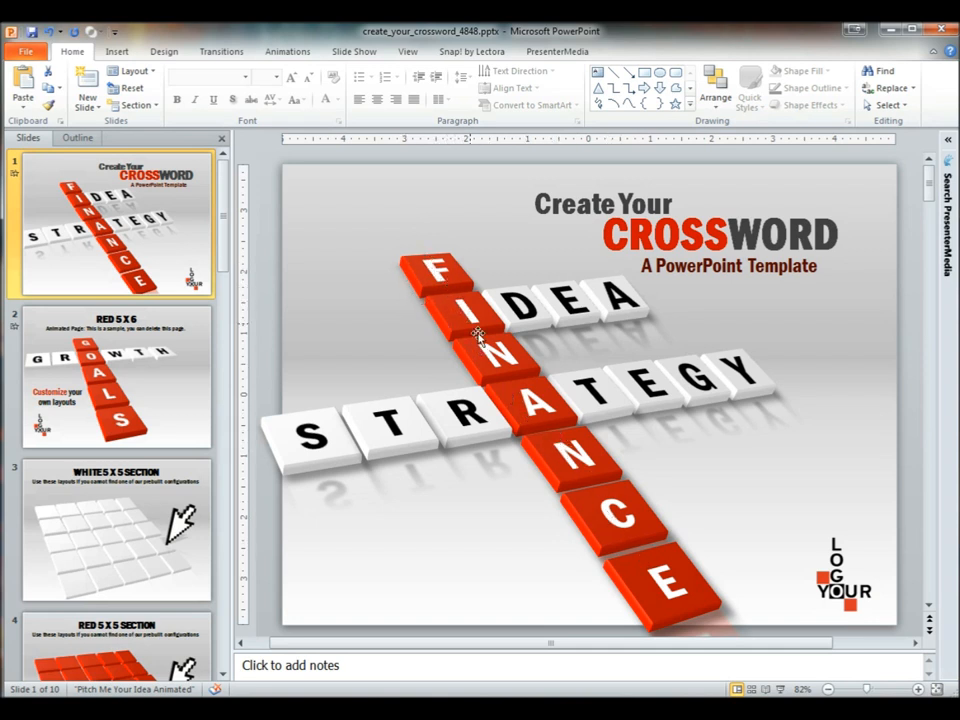
mouse_move(620, 604)
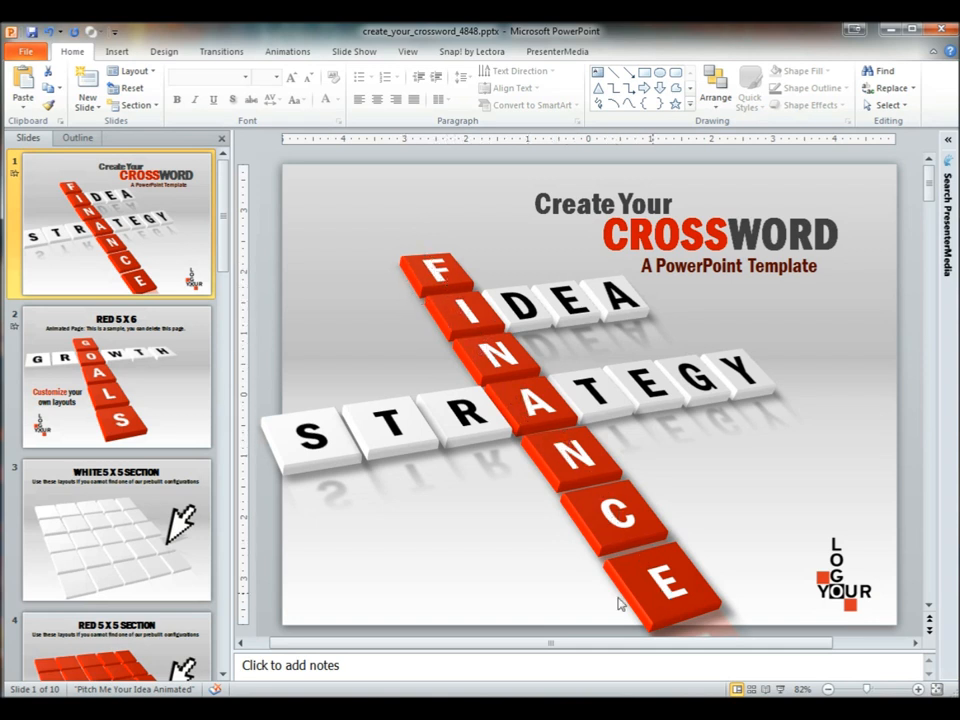
- Browse the white 5x5, red 10x10 and 15x15 grid slides, returning to White 5x5
left_click(116, 530)
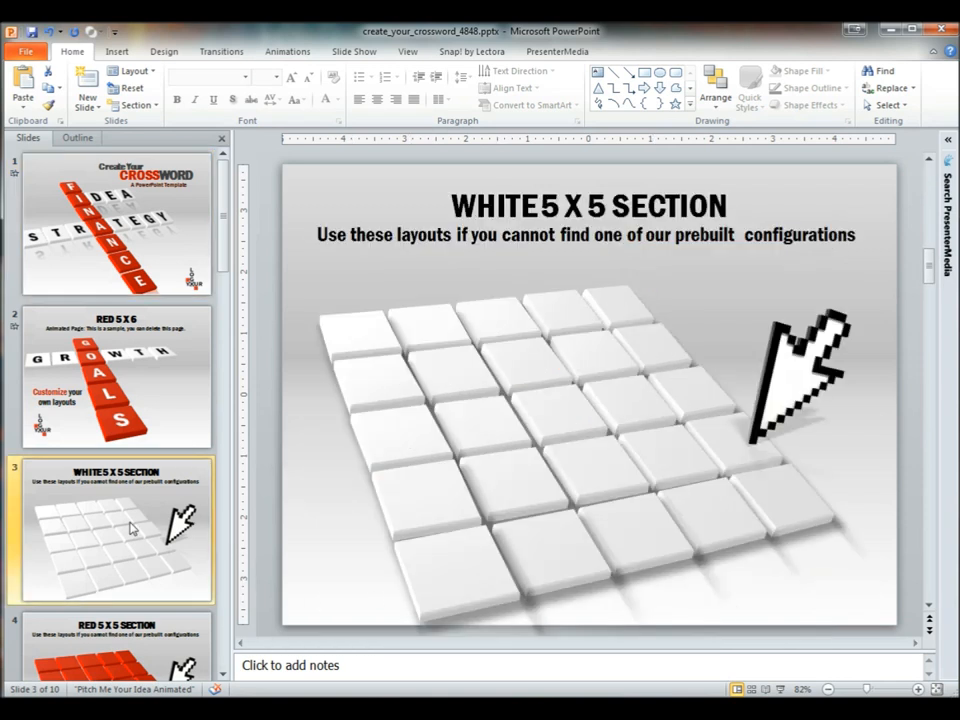
scroll("down", 3)
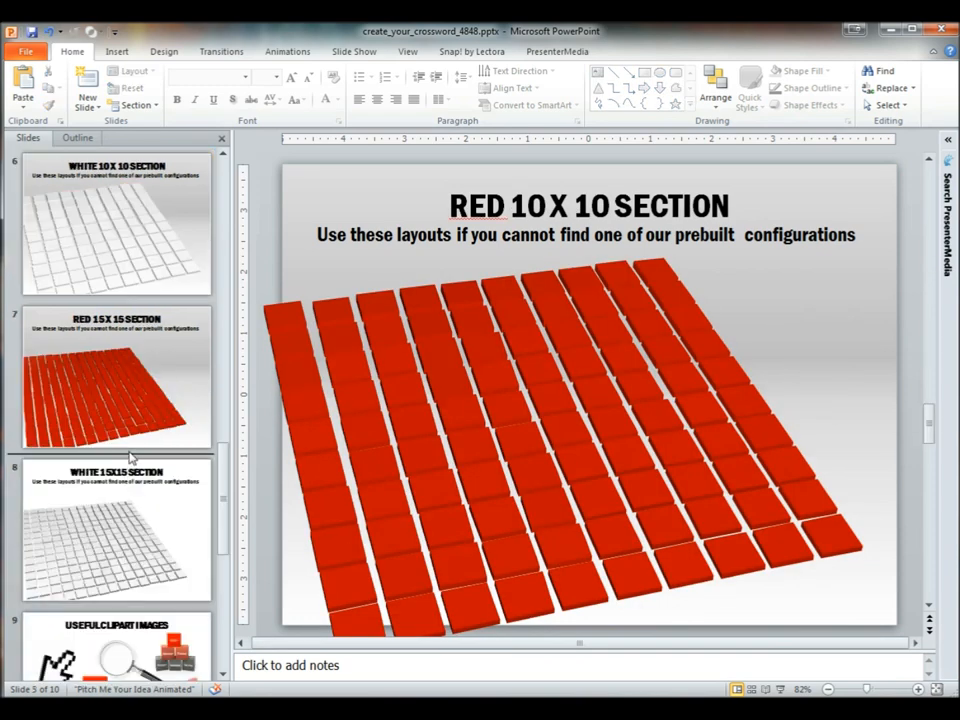
left_click(116, 376)
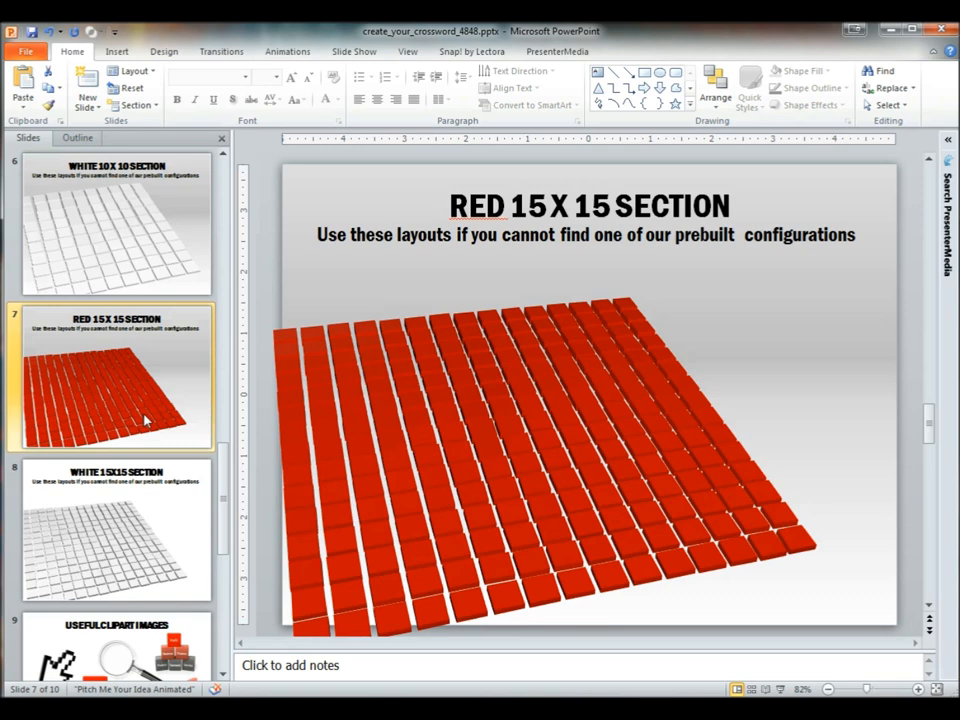
scroll("up", 3)
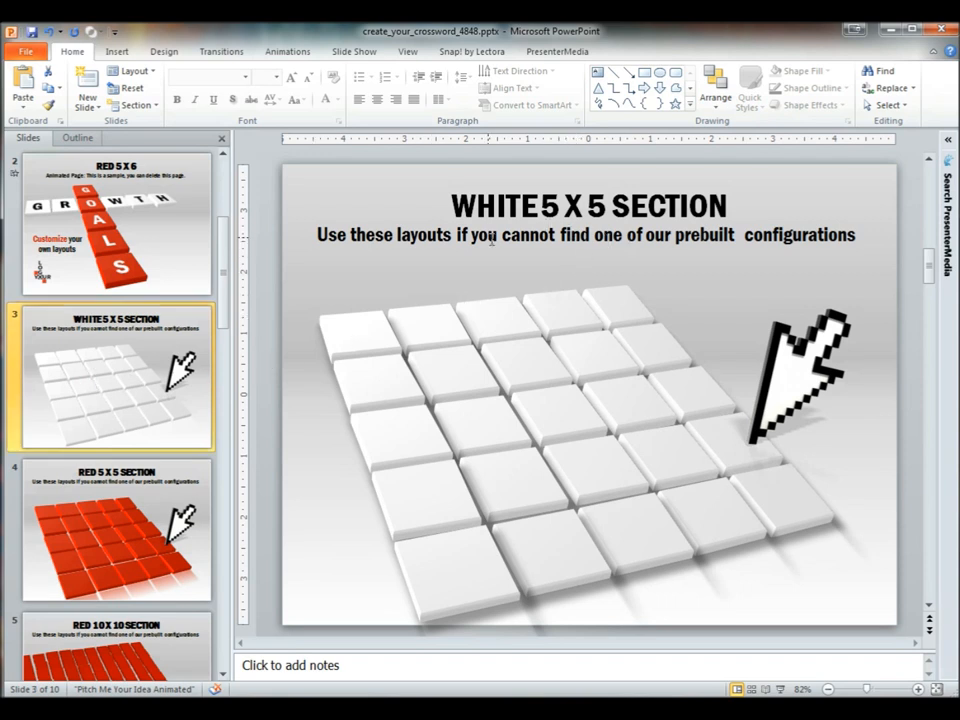
- Delete the arrow graphic and spell HOUSE down a tile column with copied letter boxes
left_click(796, 376)
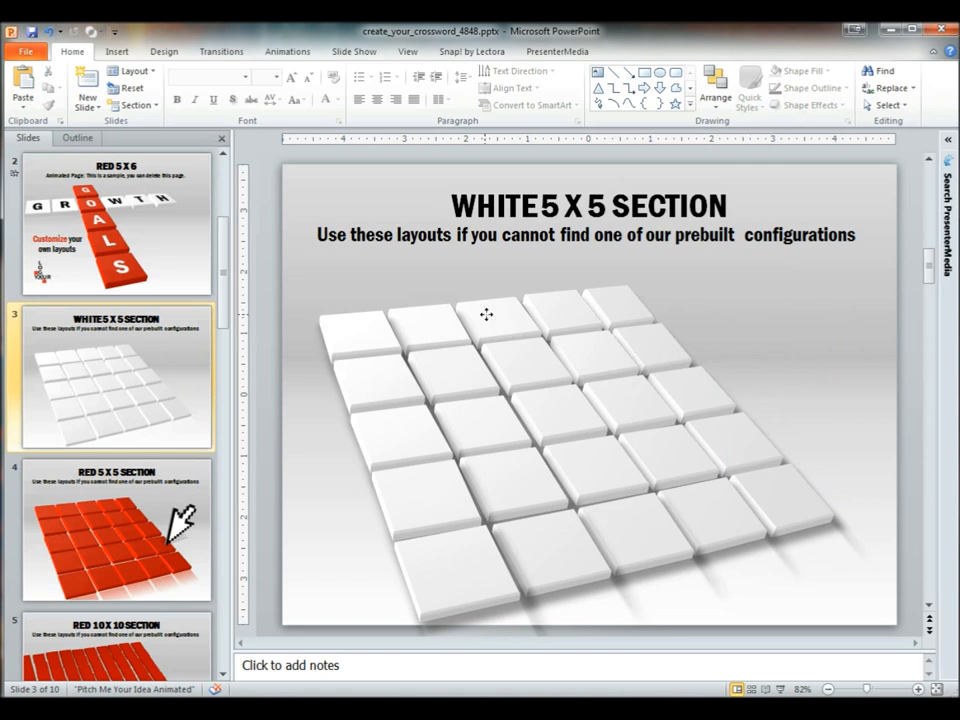
left_click(498, 316)
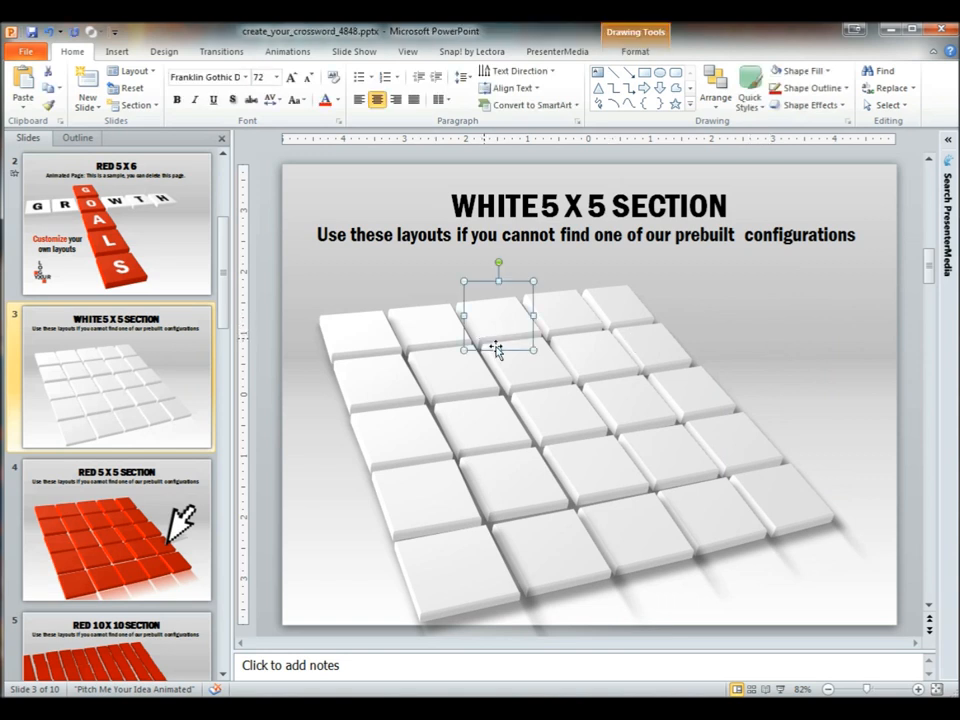
mouse_move(632, 488)
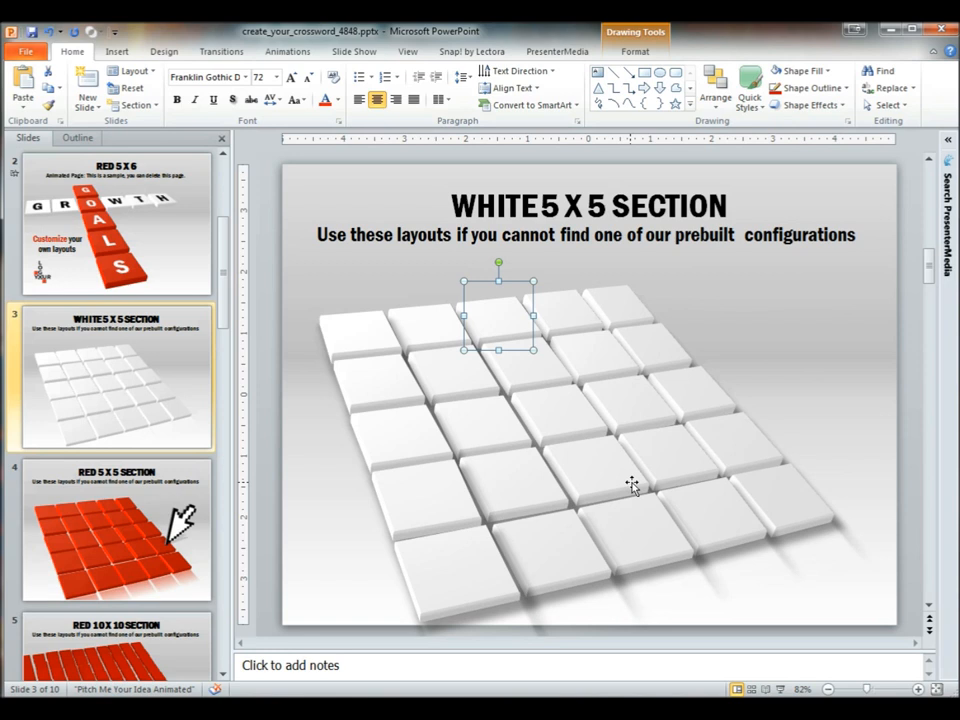
type("H")
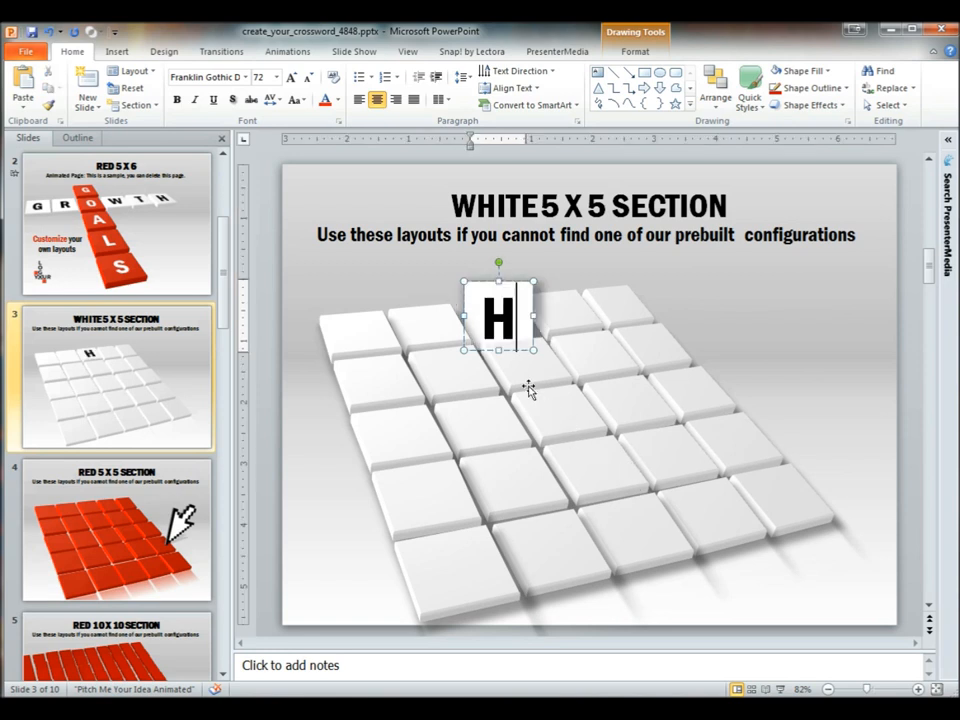
left_click_drag(500, 316, 530, 370)
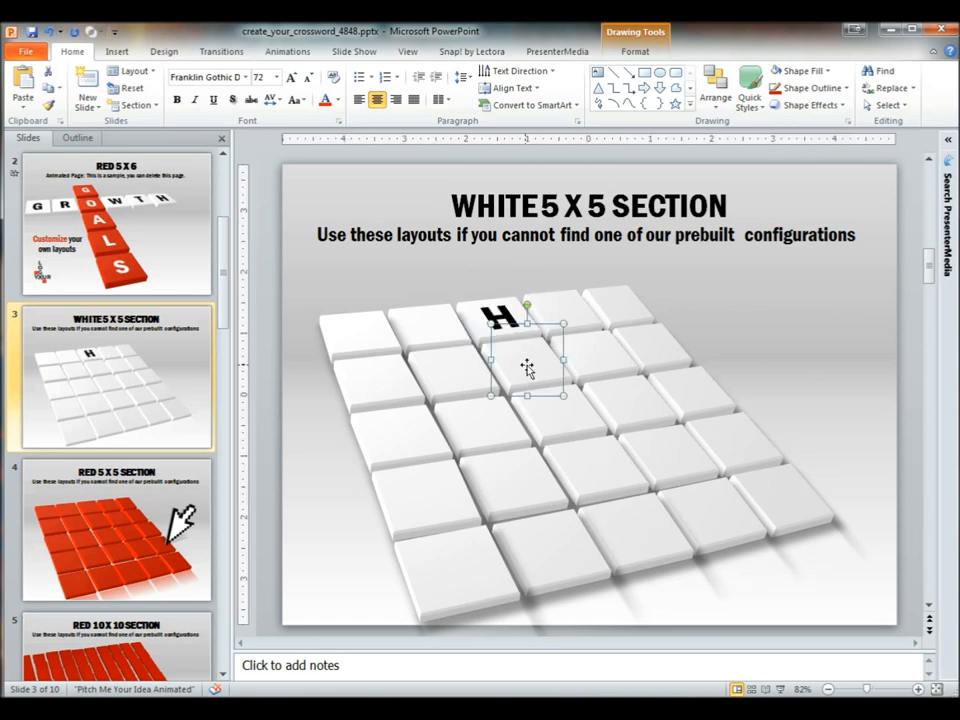
type("O")
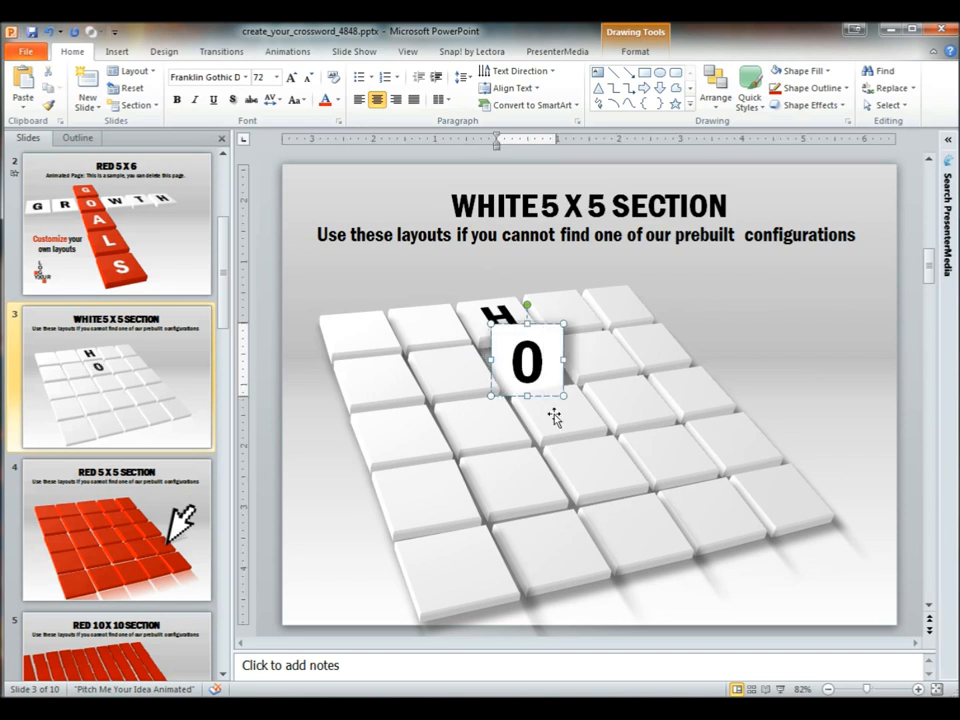
left_click_drag(528, 360, 560, 410)
type("E")
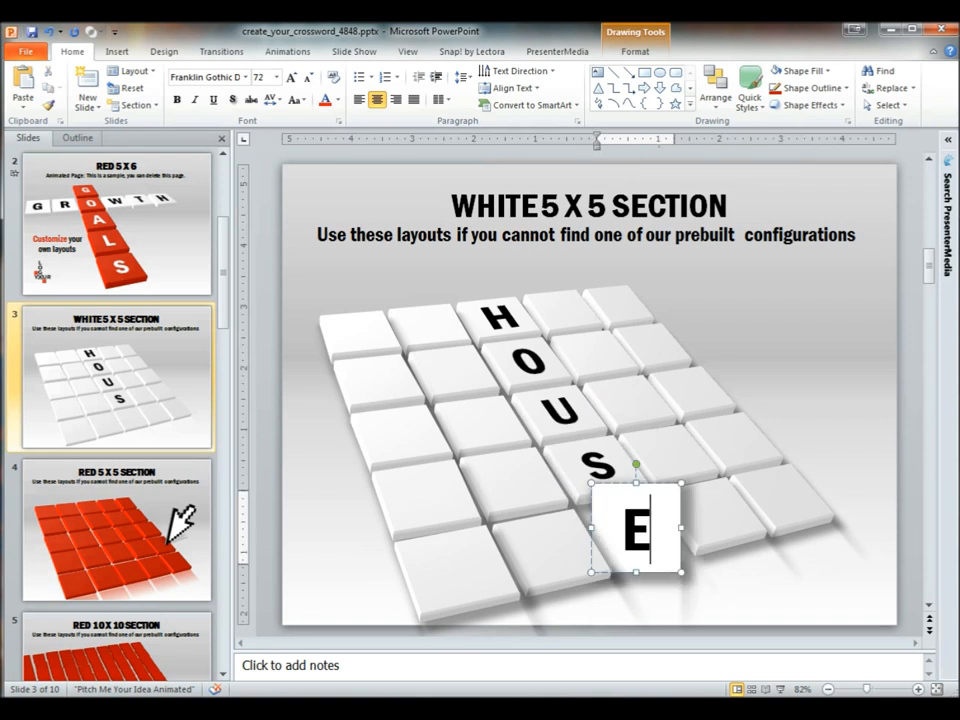
left_click(808, 352)
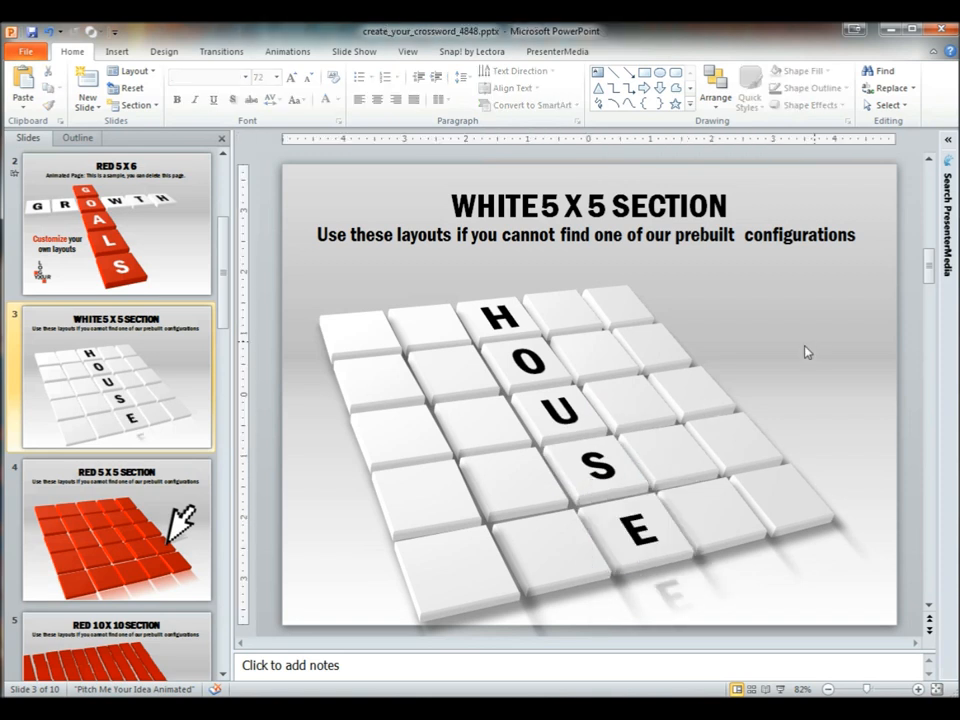
mouse_move(444, 404)
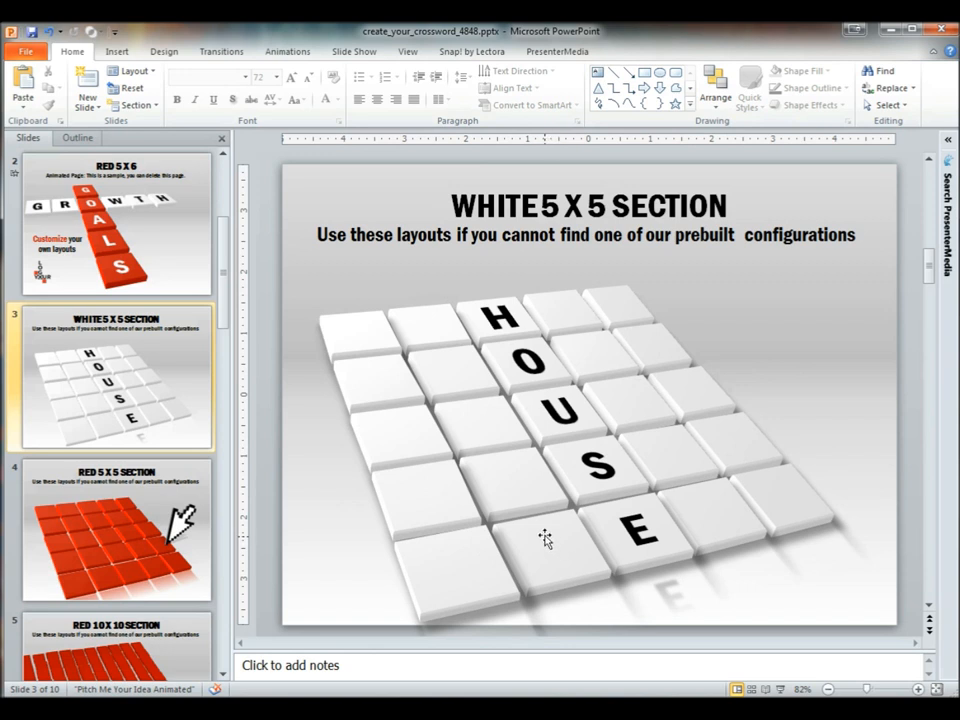
mouse_move(398, 388)
type("Y")
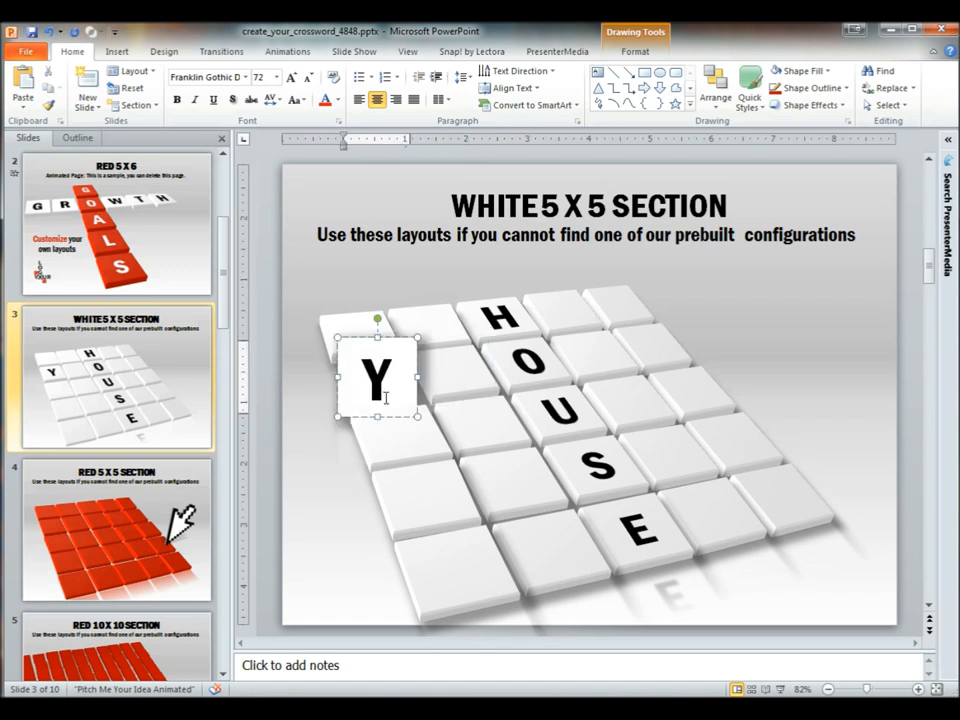
- Copy letter boxes onto tiles to spell HOW, TO, YOUR and SELL crossing HOUSE
left_click_drag(378, 380, 398, 430)
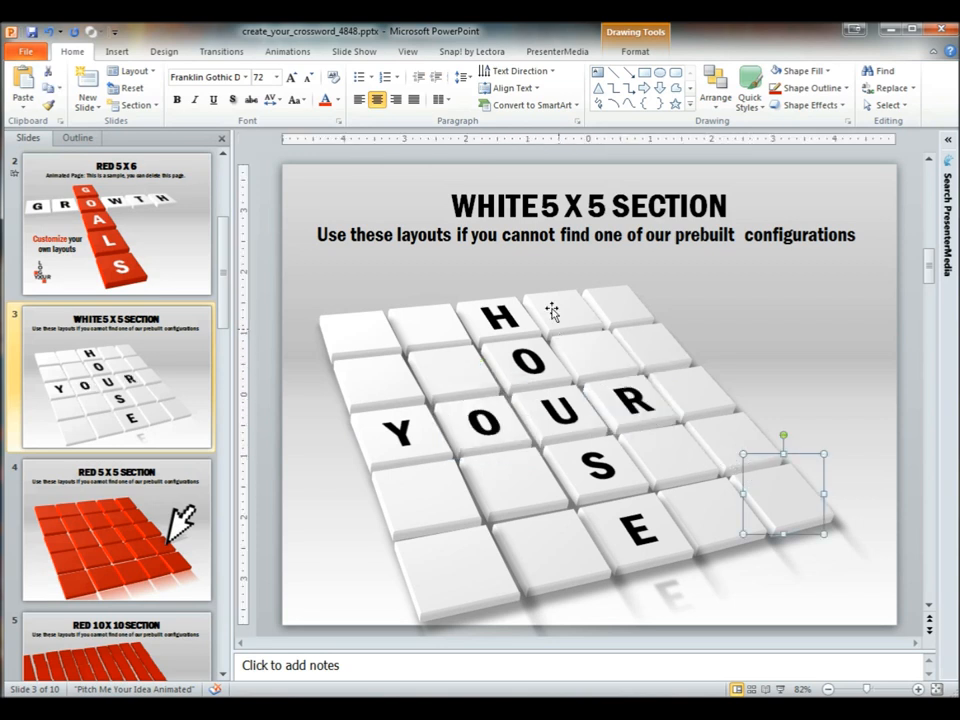
left_click_drag(784, 476, 562, 304)
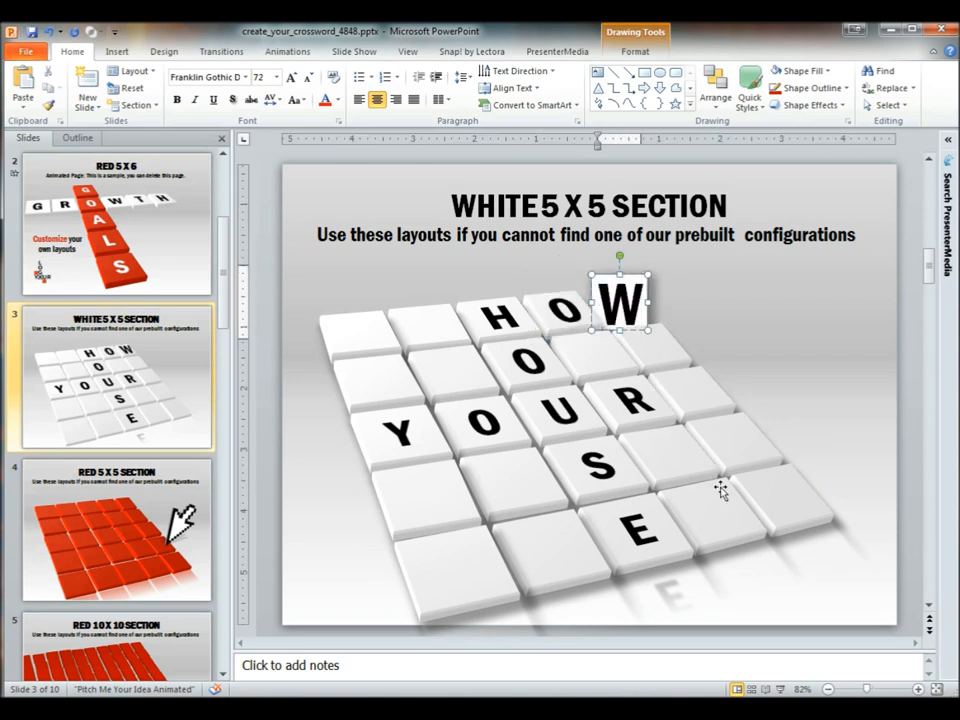
left_click(456, 556)
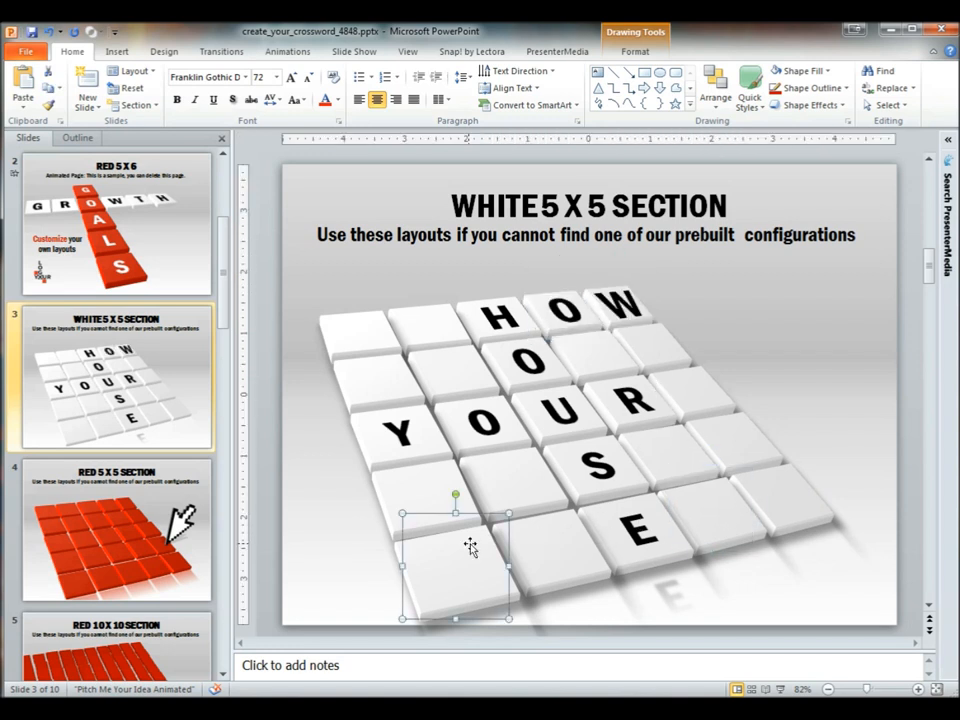
left_click_drag(456, 564, 552, 544)
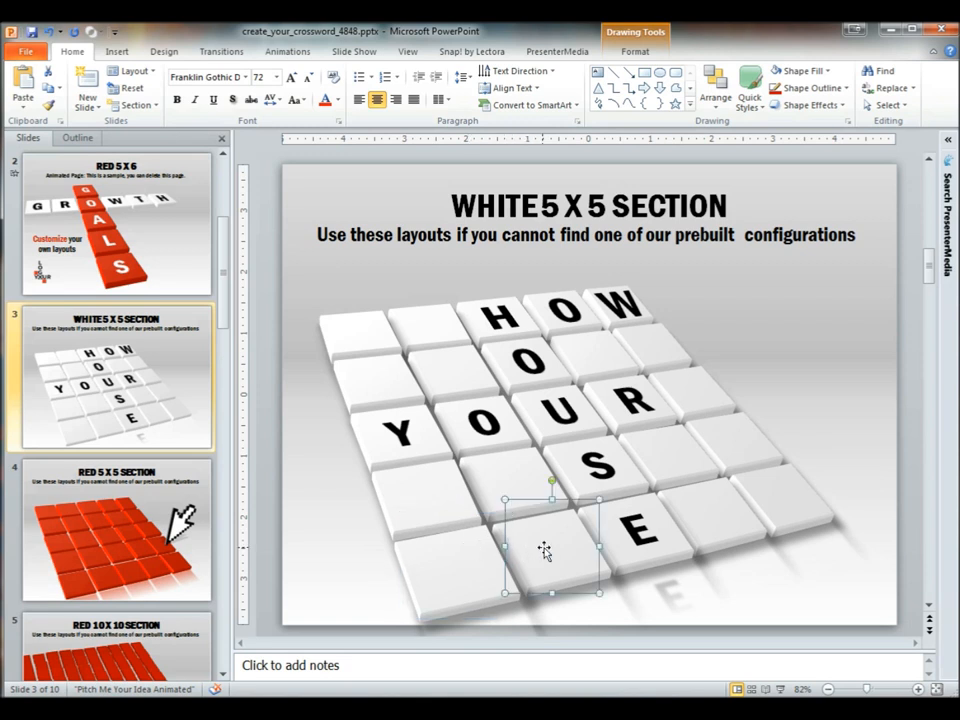
type("S")
left_click(454, 370)
type("T")
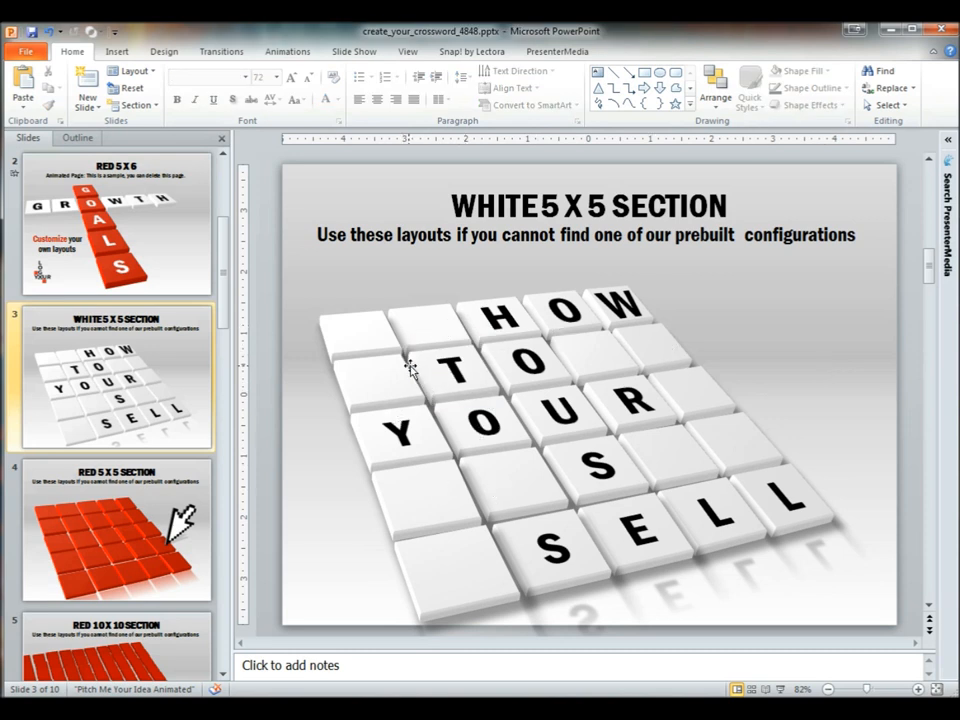
- Delete the blank tiles at top left, bottom left and right, leaving only lettered tiles
left_click(652, 340)
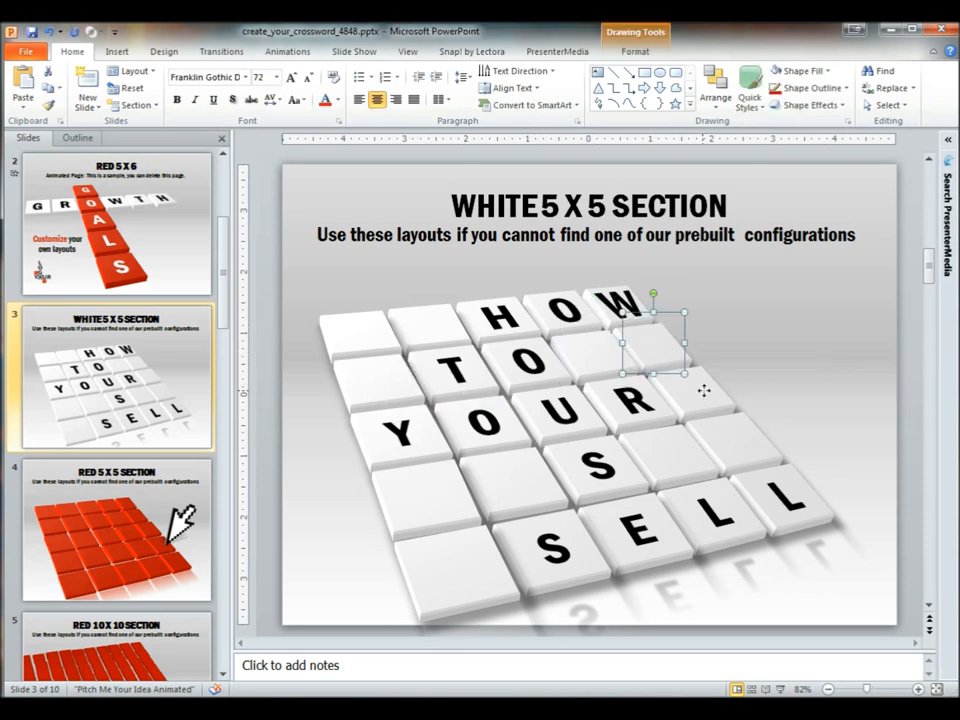
left_click_drag(652, 340, 428, 320)
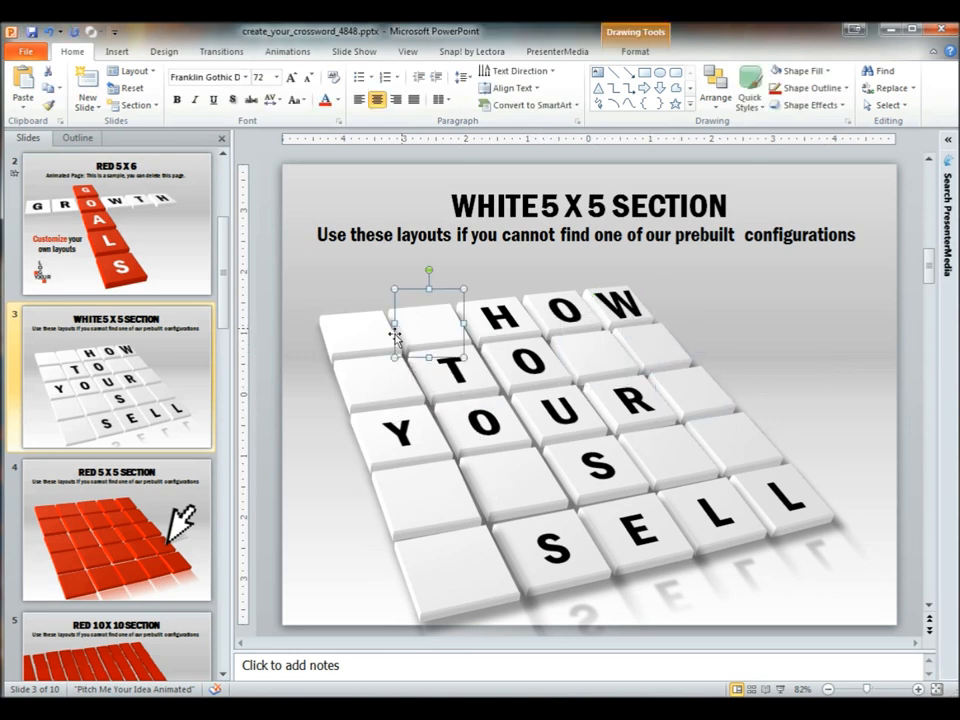
left_click(378, 384)
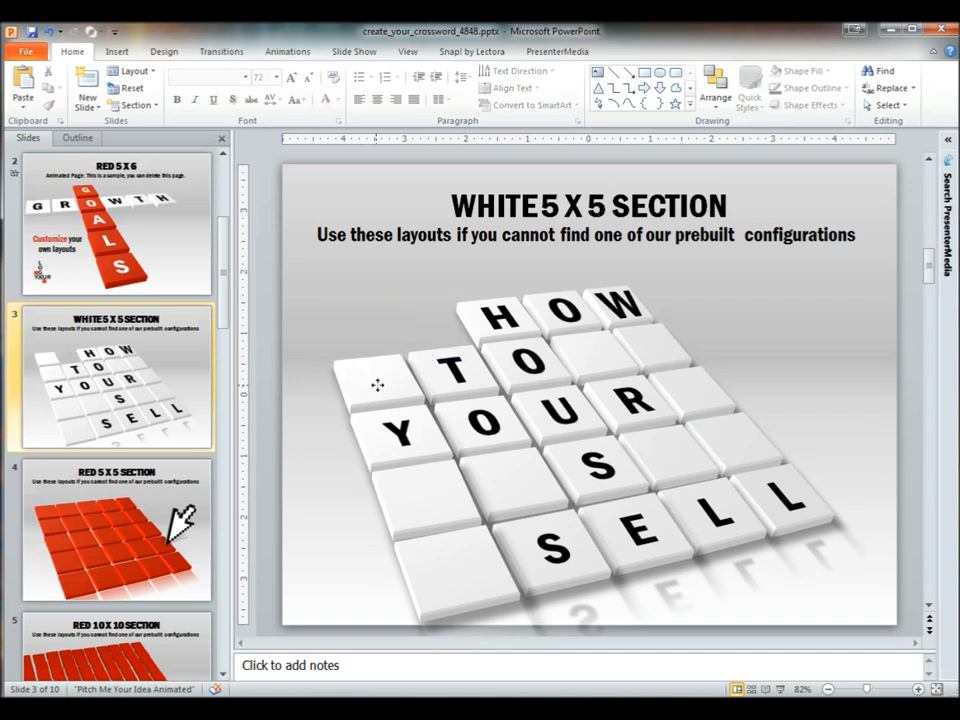
left_click(456, 564)
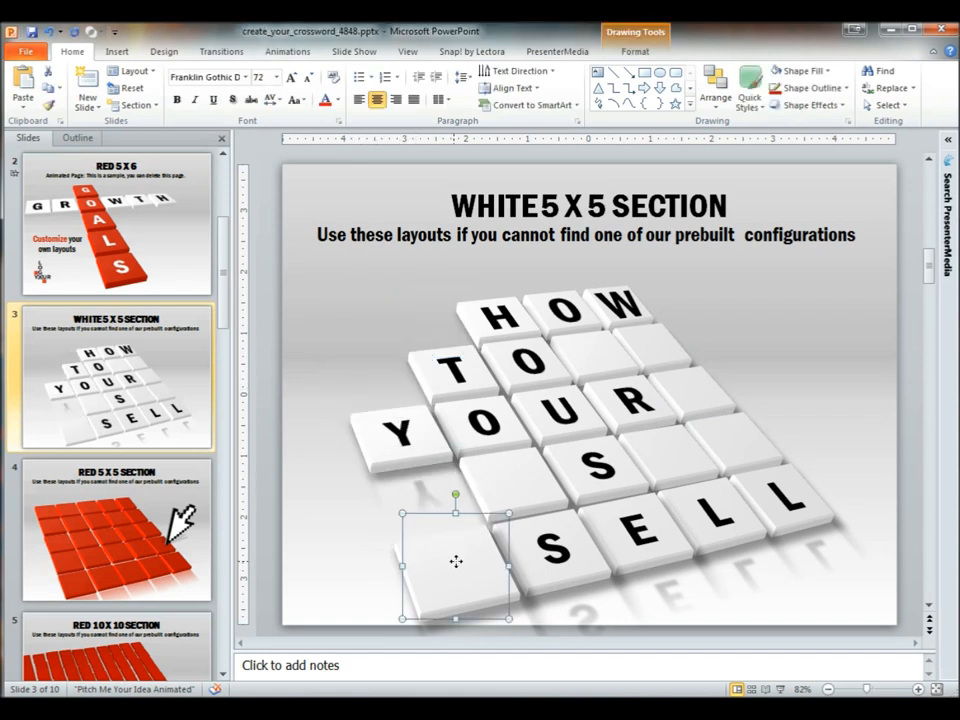
left_click(600, 348)
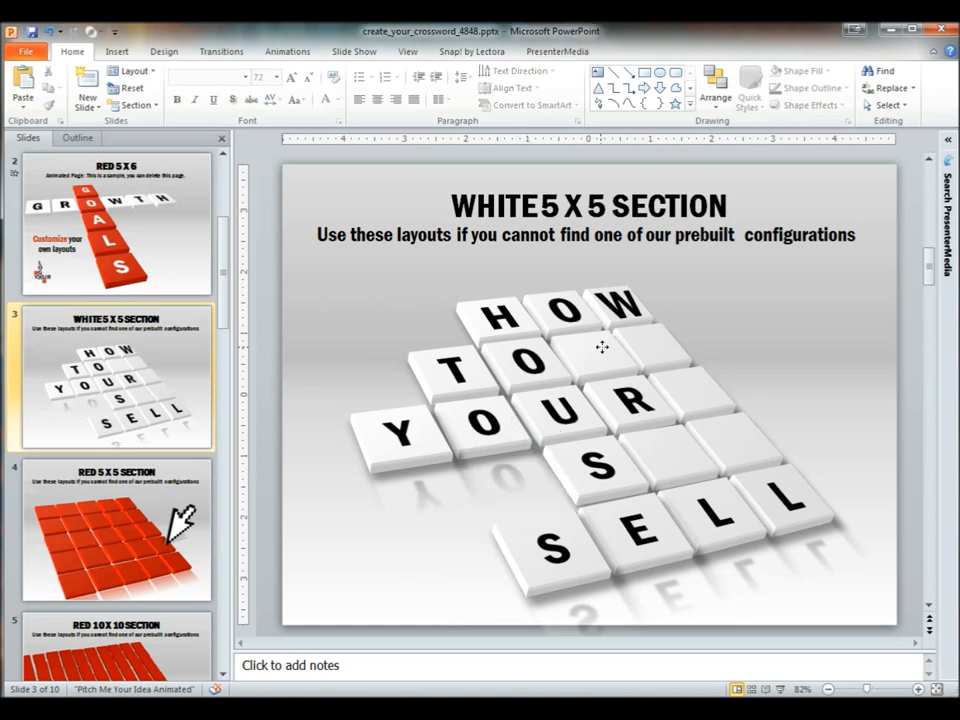
left_click(690, 388)
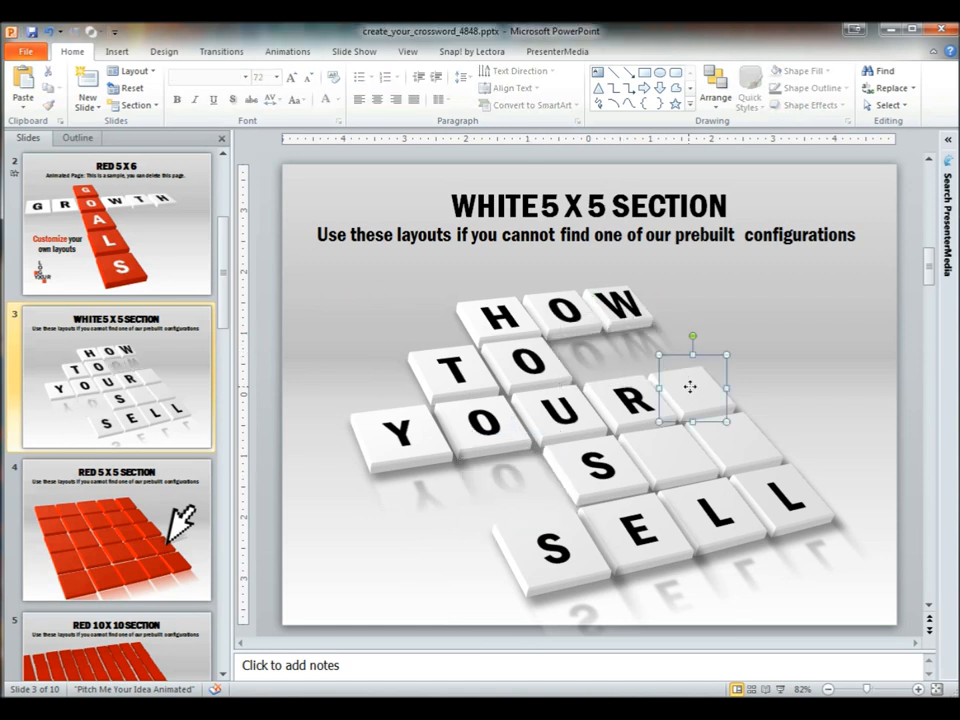
left_click_drag(690, 388, 668, 450)
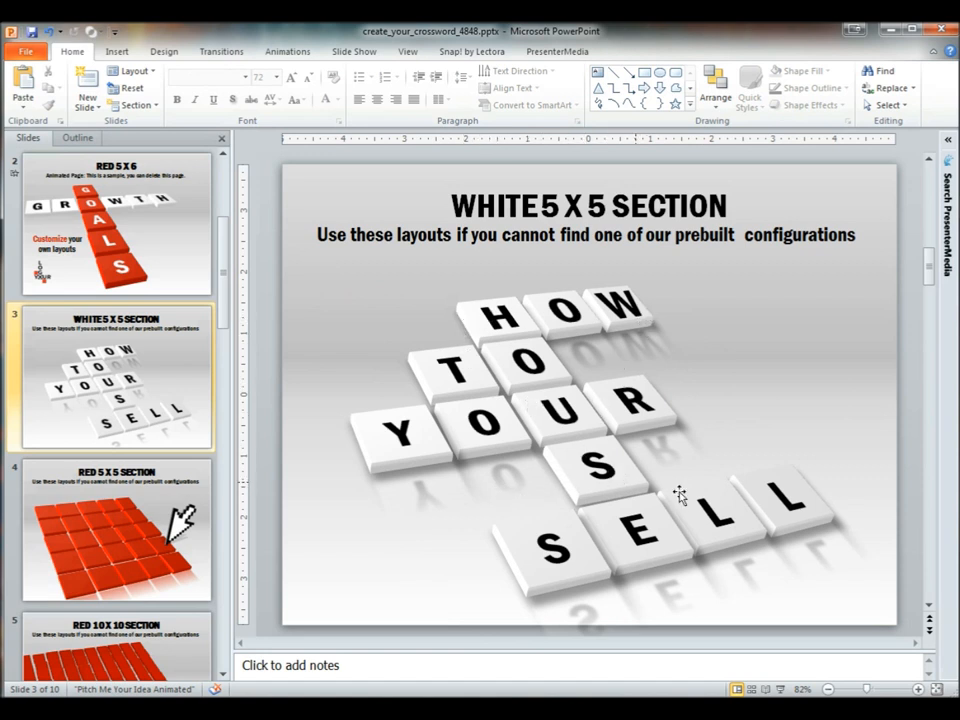
mouse_move(680, 516)
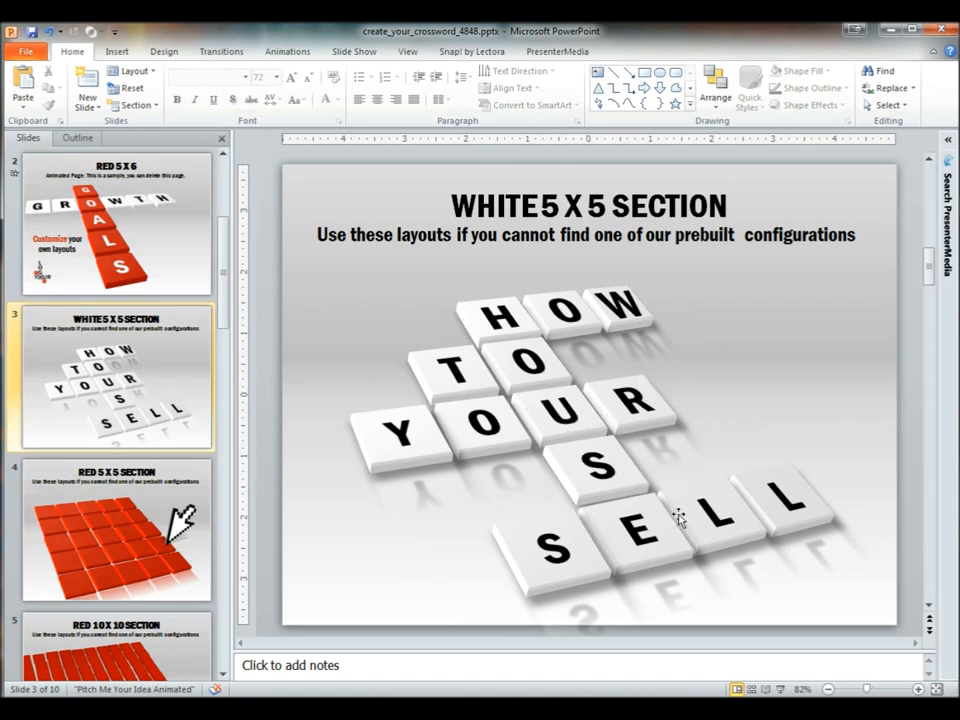
mouse_move(688, 476)
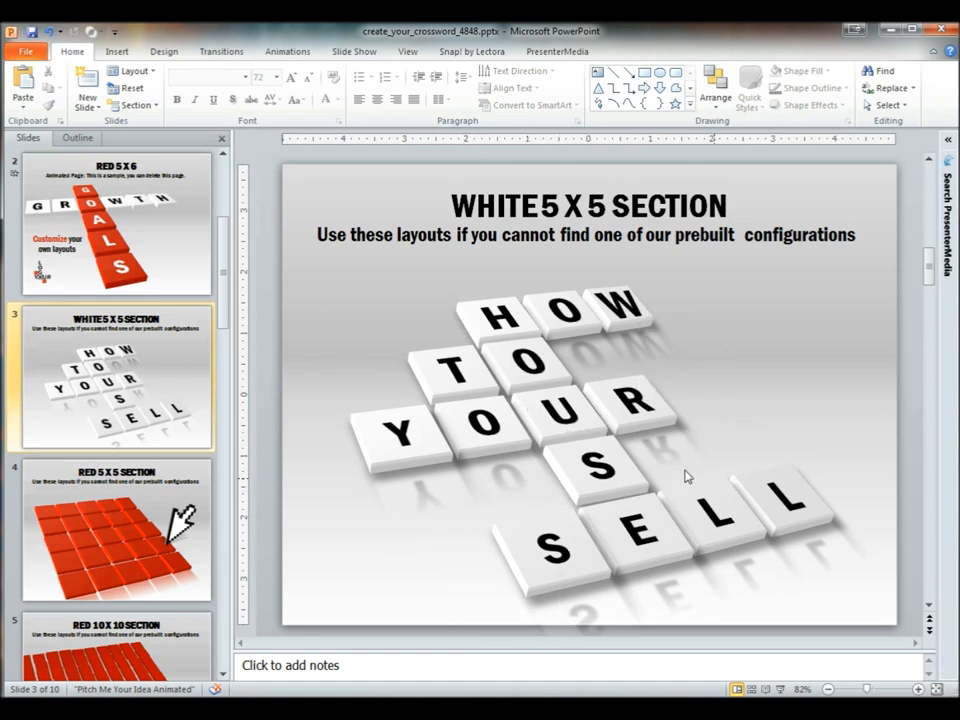
mouse_move(404, 468)
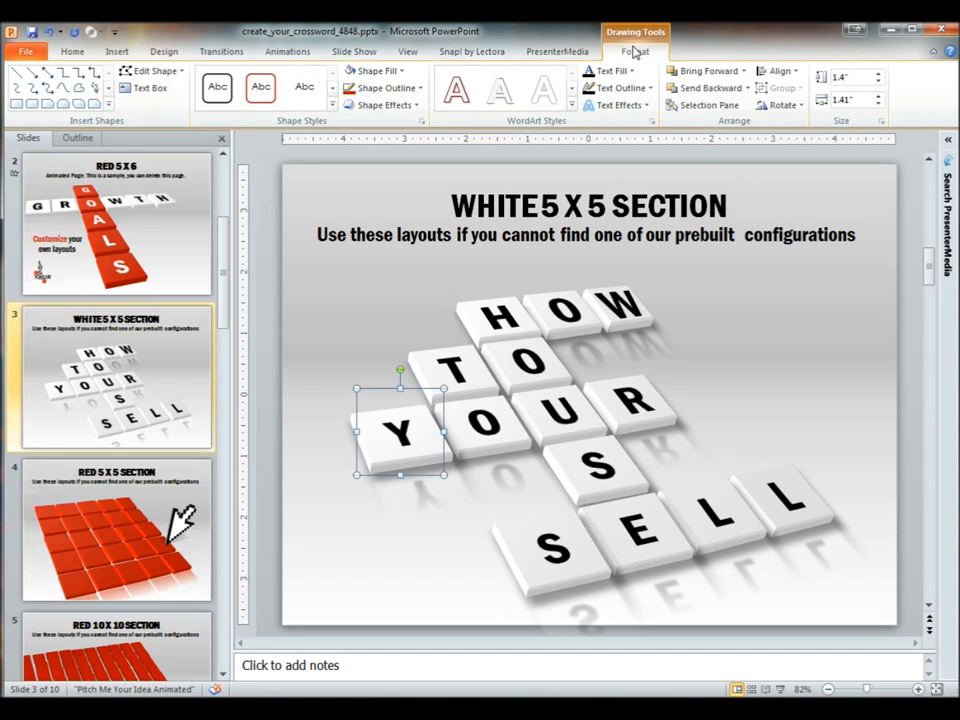
- Apply a subtle Reflection shape effect to the Y tile and further letter tiles
left_click(384, 104)
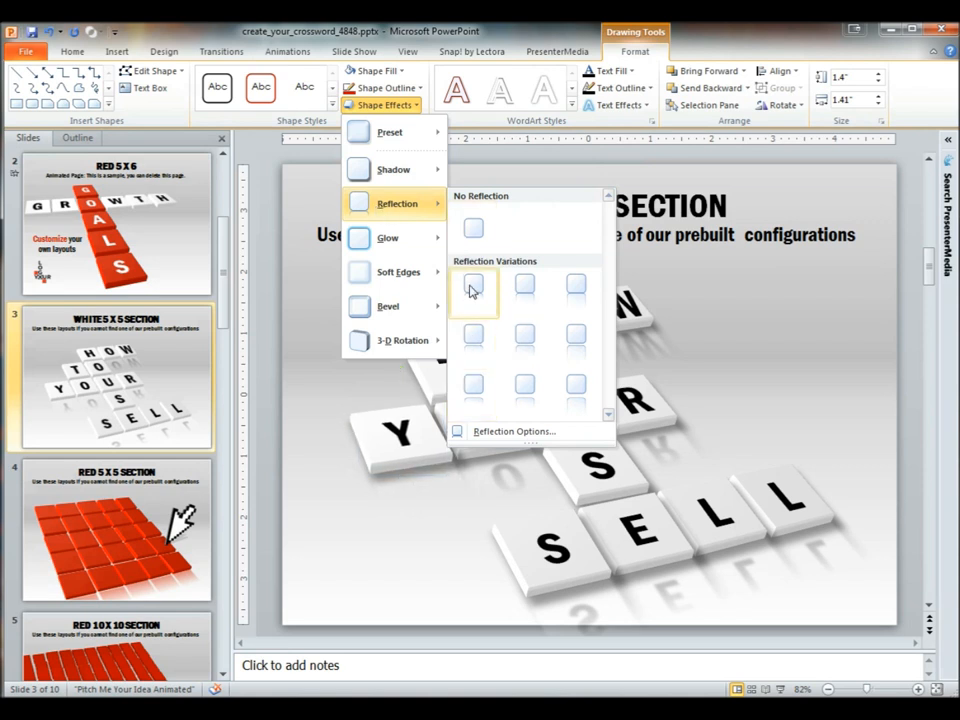
mouse_move(524, 292)
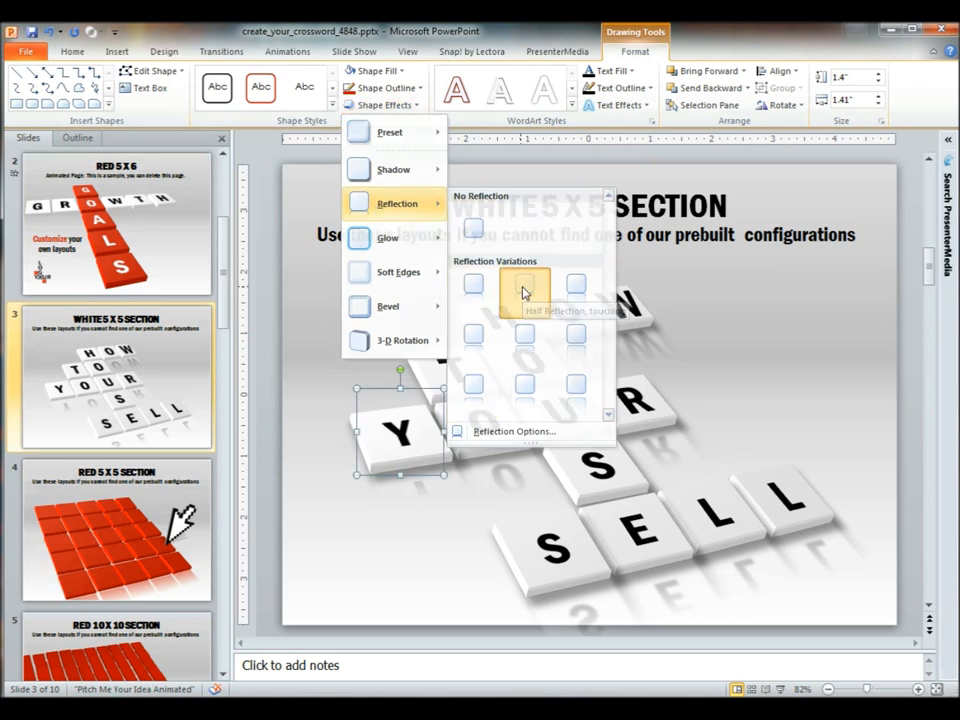
left_click(524, 290)
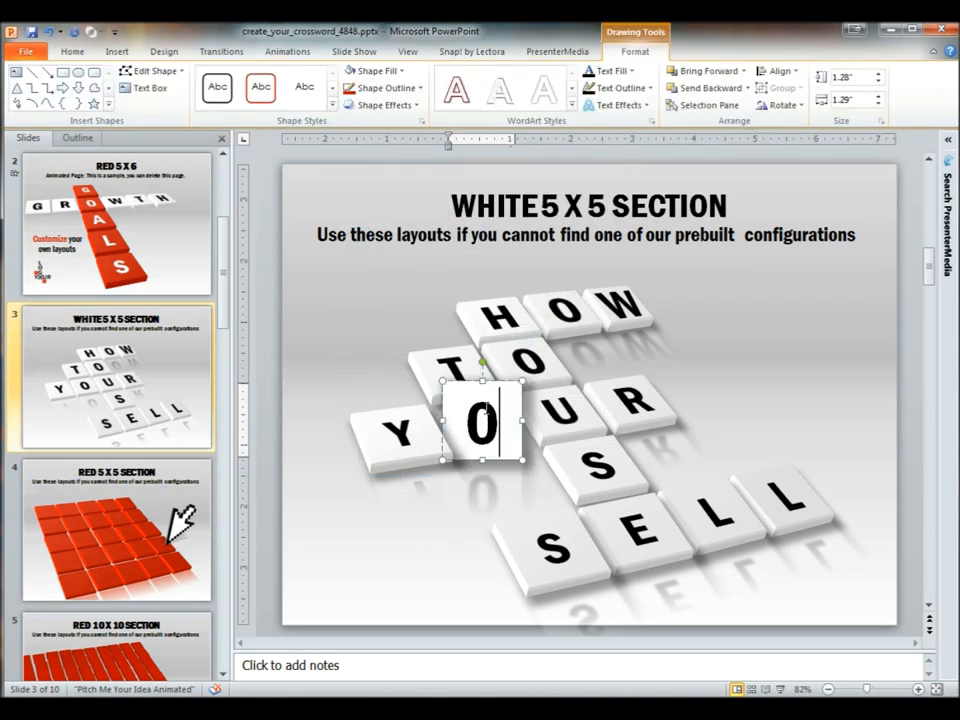
left_click_drag(484, 424, 484, 424)
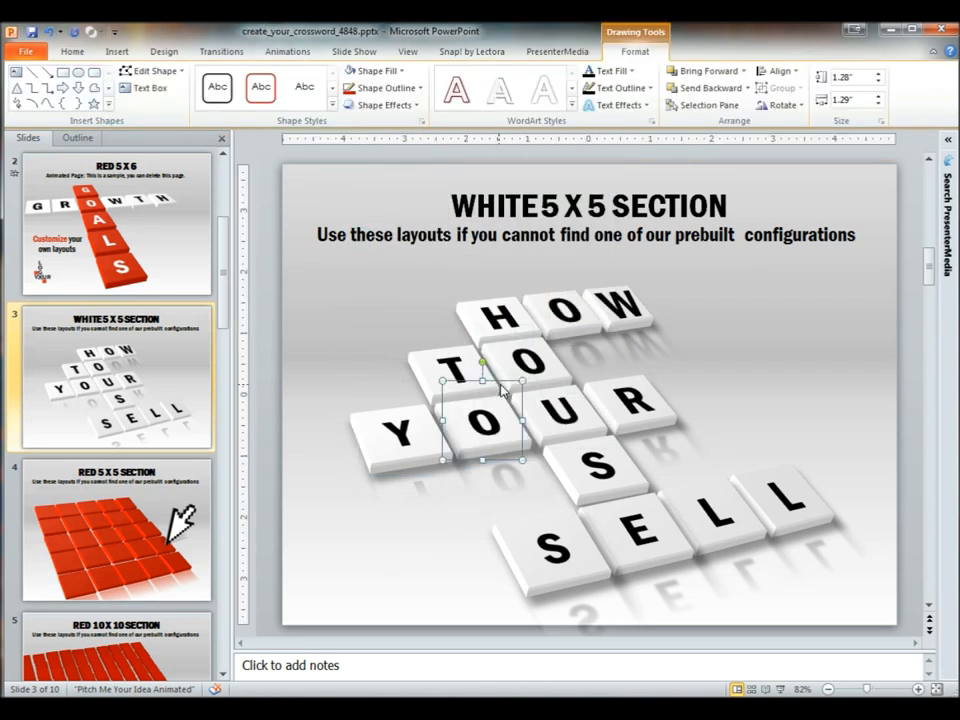
left_click(630, 400)
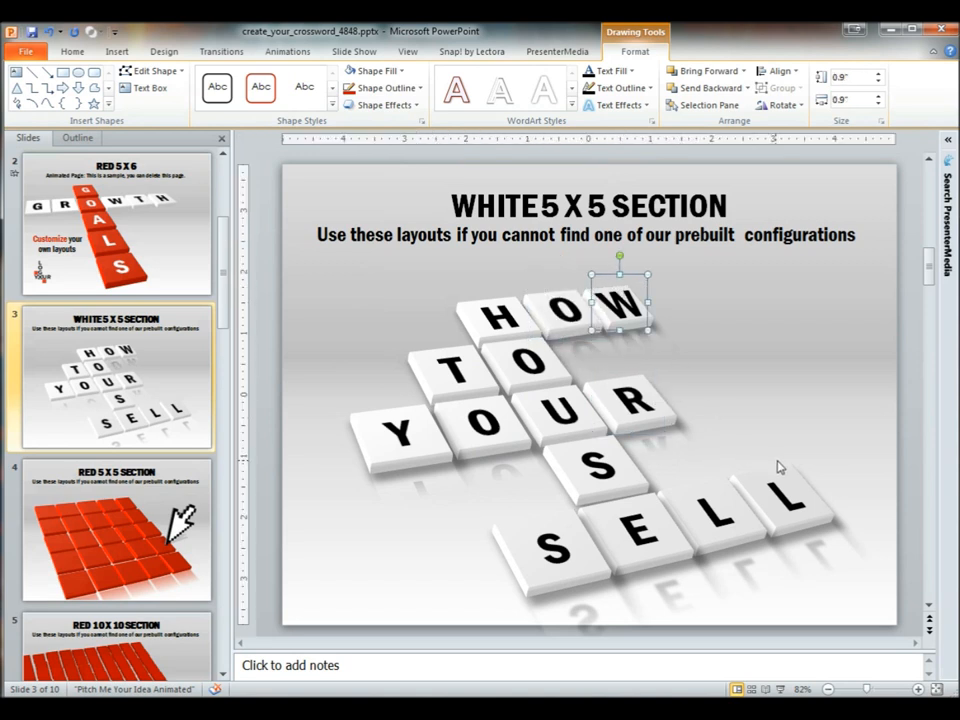
left_click(784, 490)
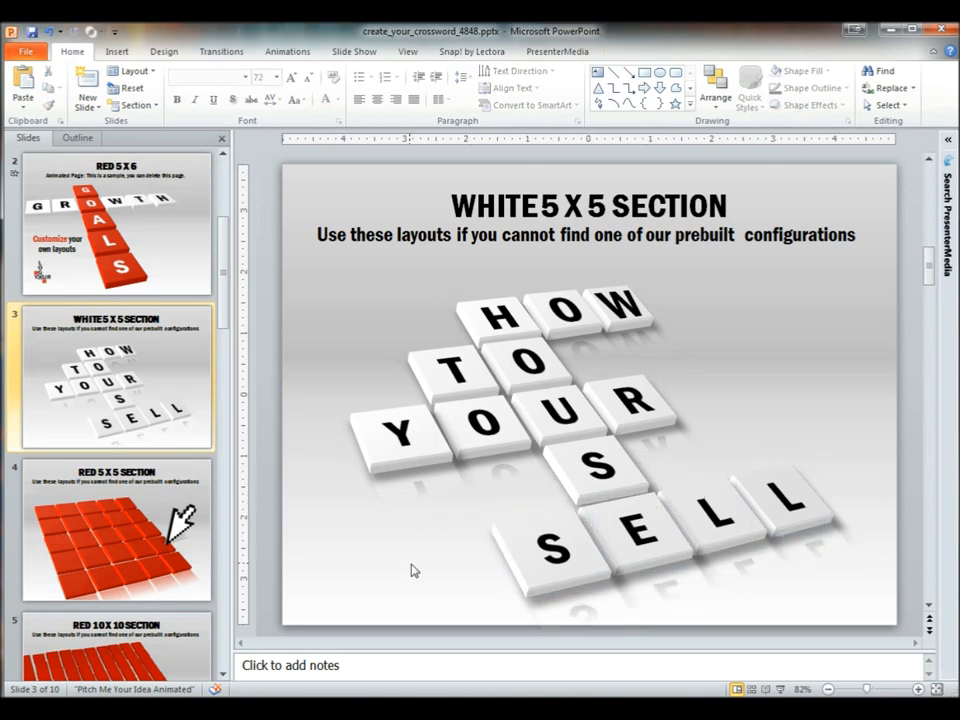
- Deselect the crossword tiles and switch to the Red 5 x 5 Section slide
left_click(452, 368)
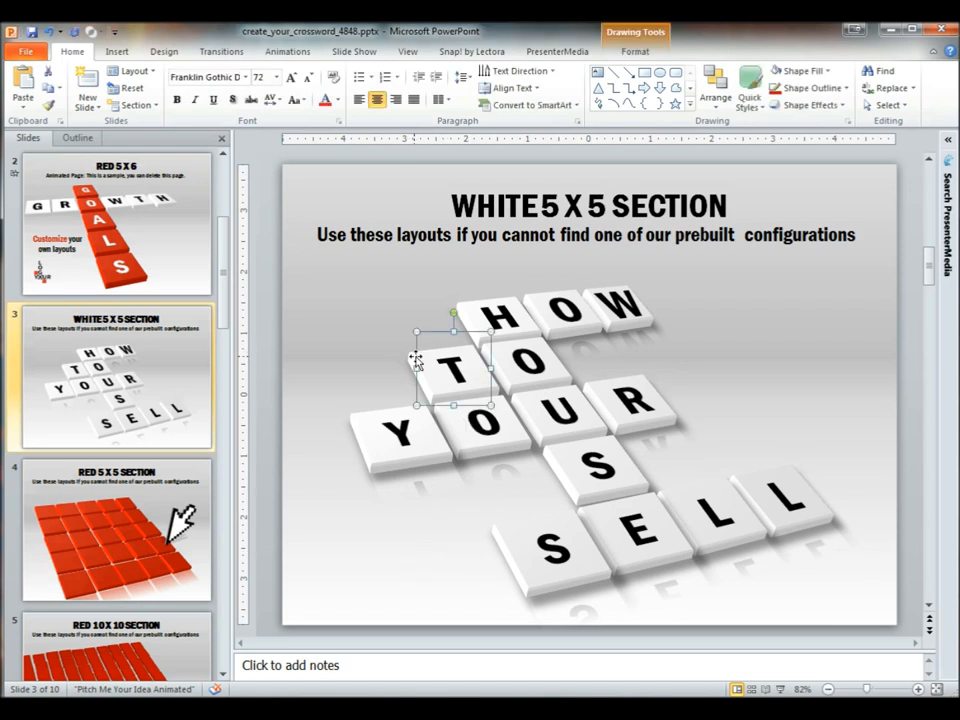
left_click(564, 430)
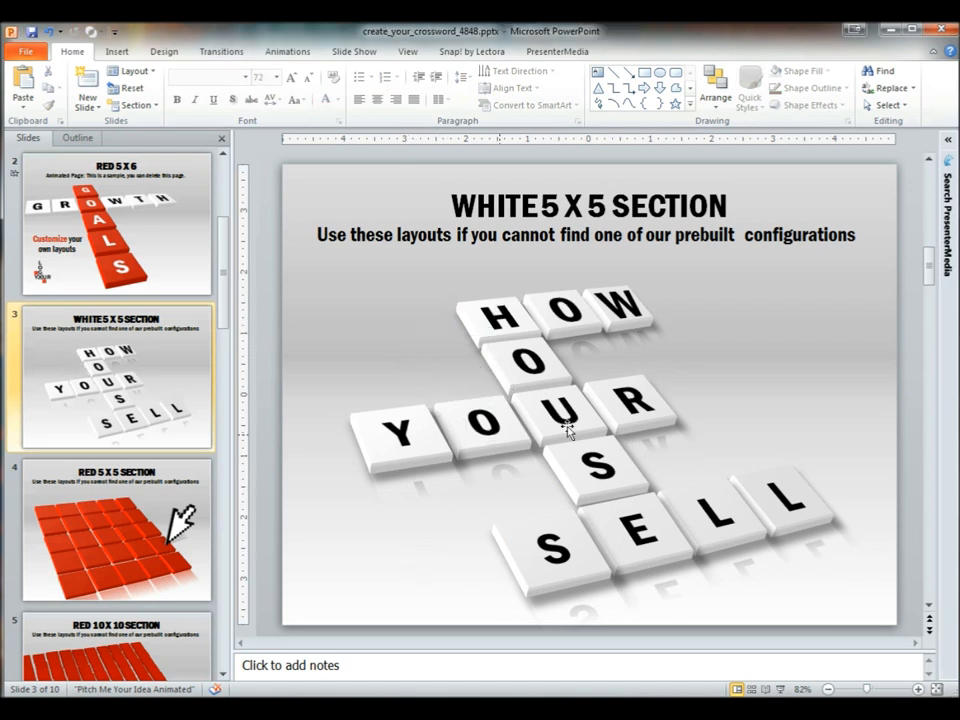
mouse_move(662, 312)
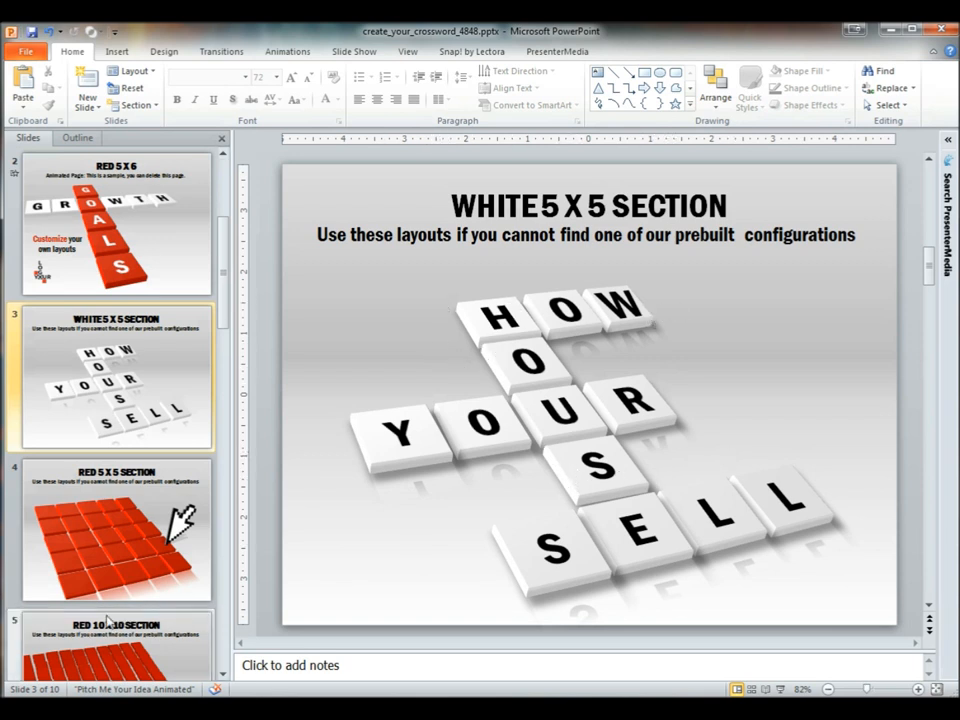
left_click(112, 530)
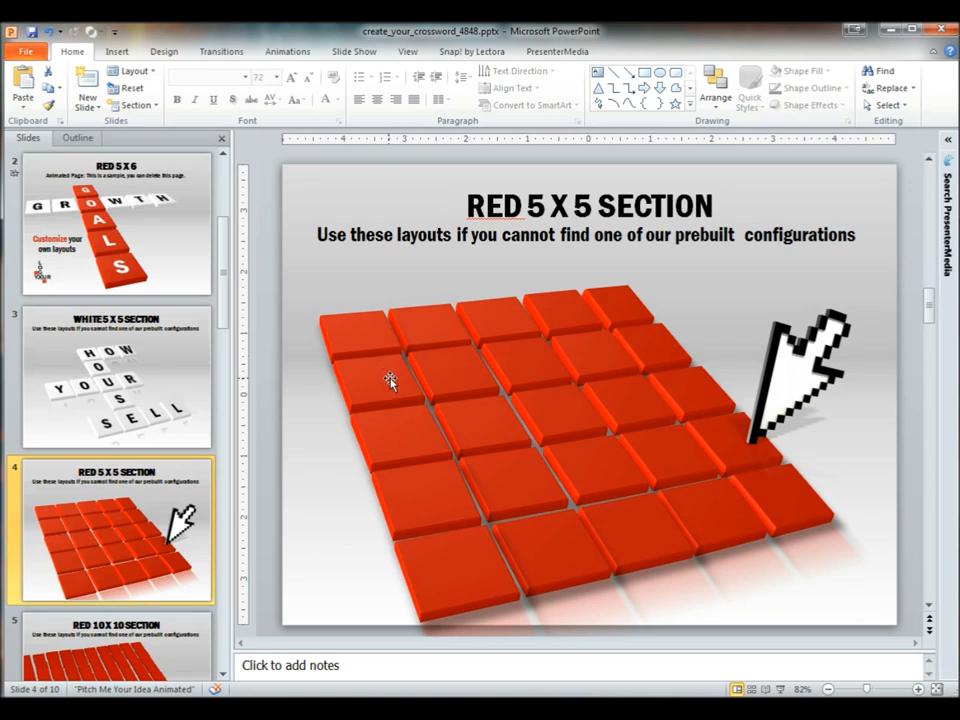
- Select the F, O, U, R tiles and bring up the Animations effect list for Lighten
left_click(390, 380)
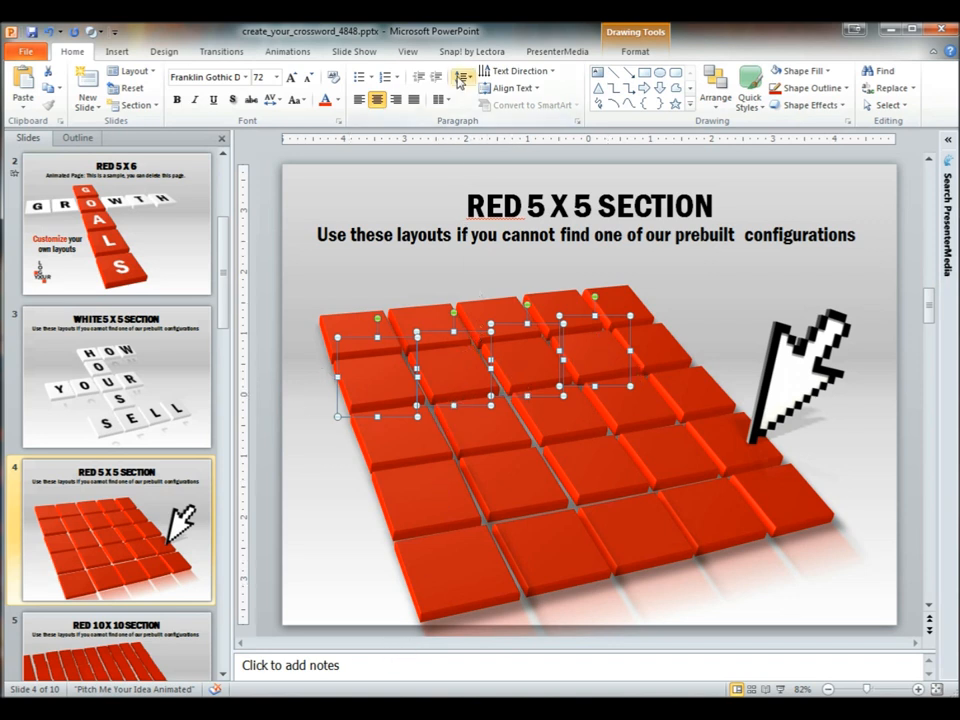
mouse_move(230, 62)
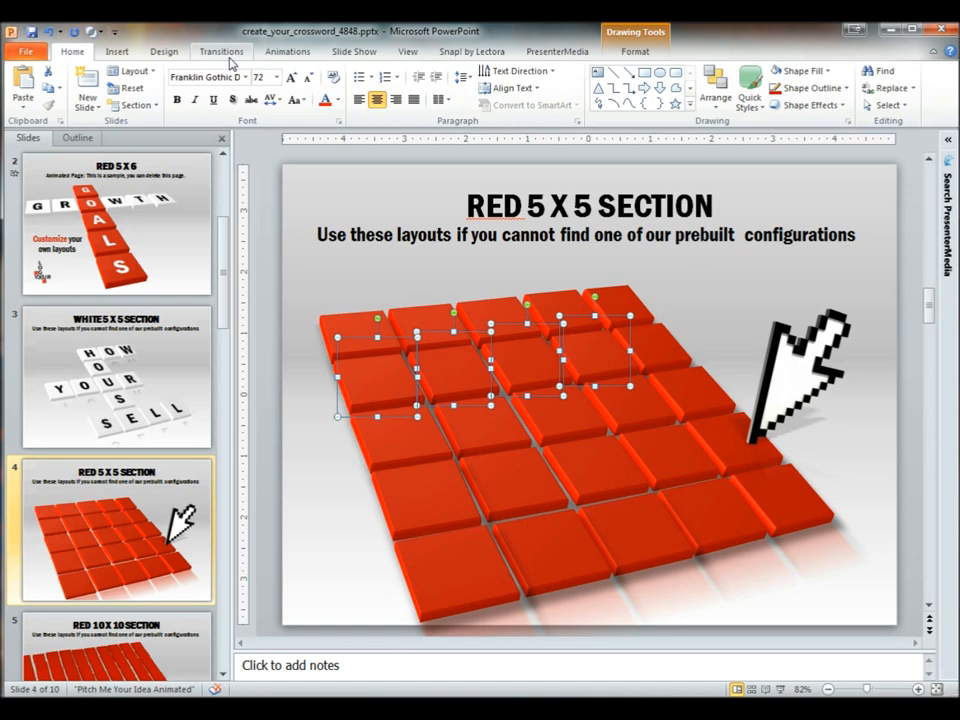
left_click(288, 52)
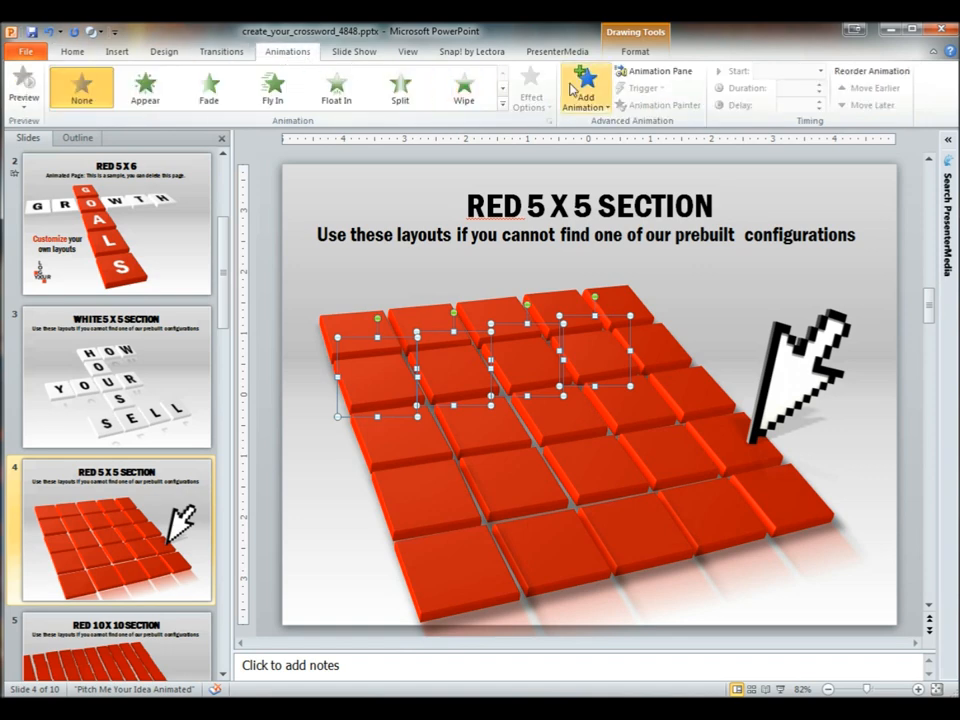
left_click(584, 88)
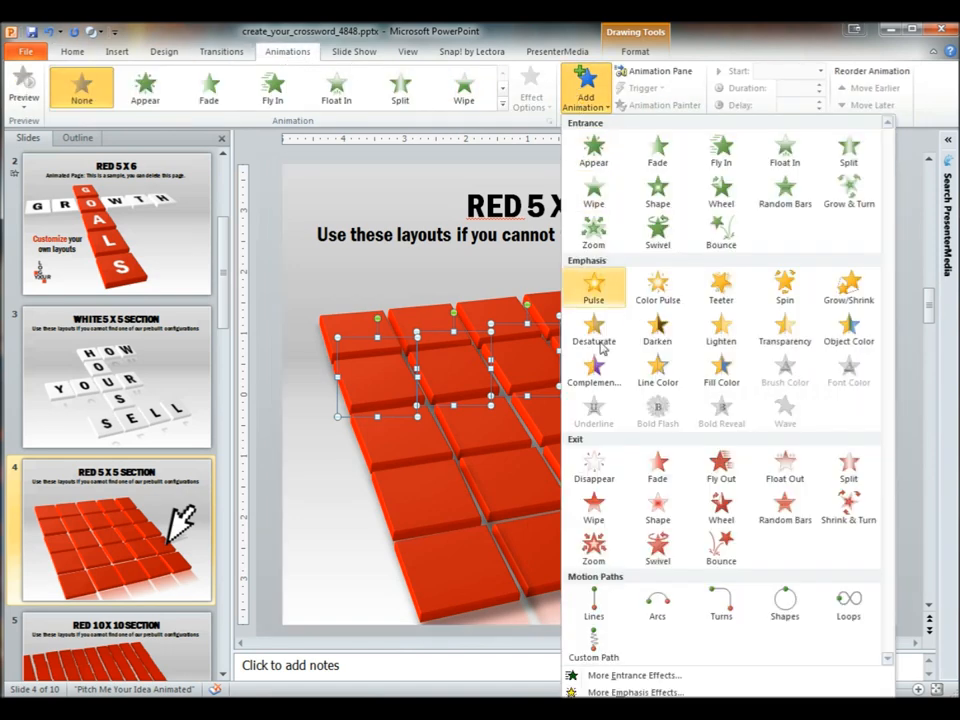
mouse_move(594, 376)
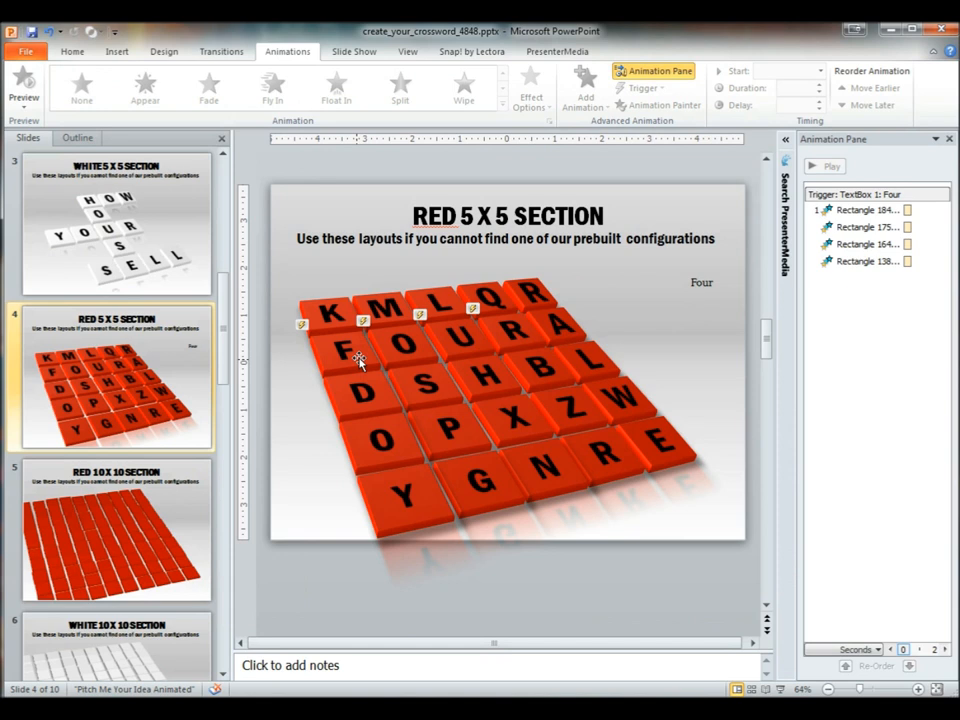
mouse_move(408, 328)
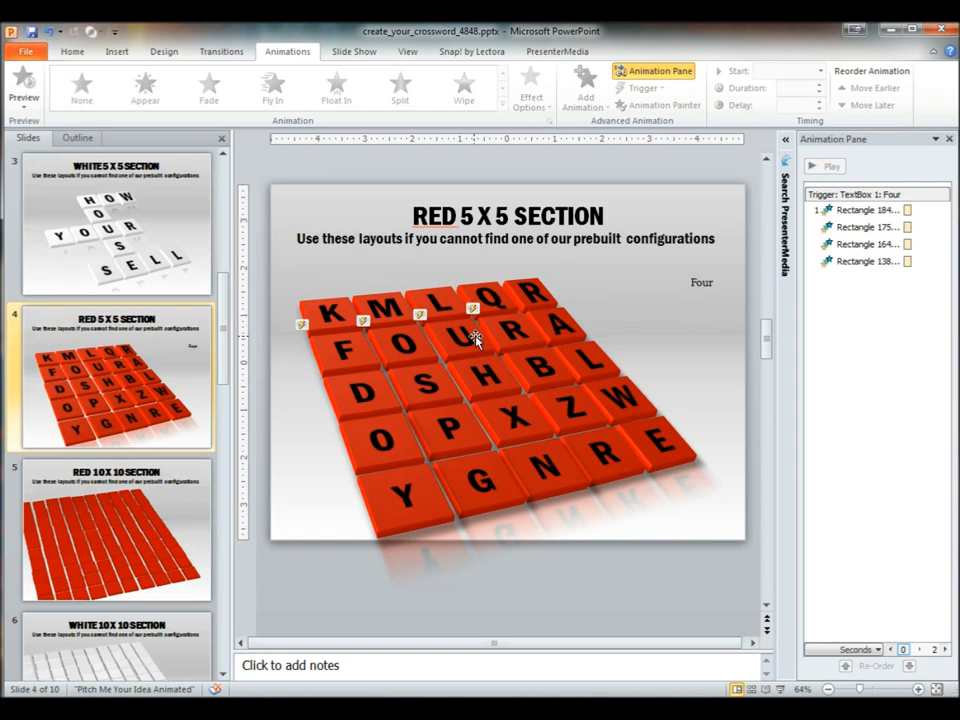
left_click(700, 282)
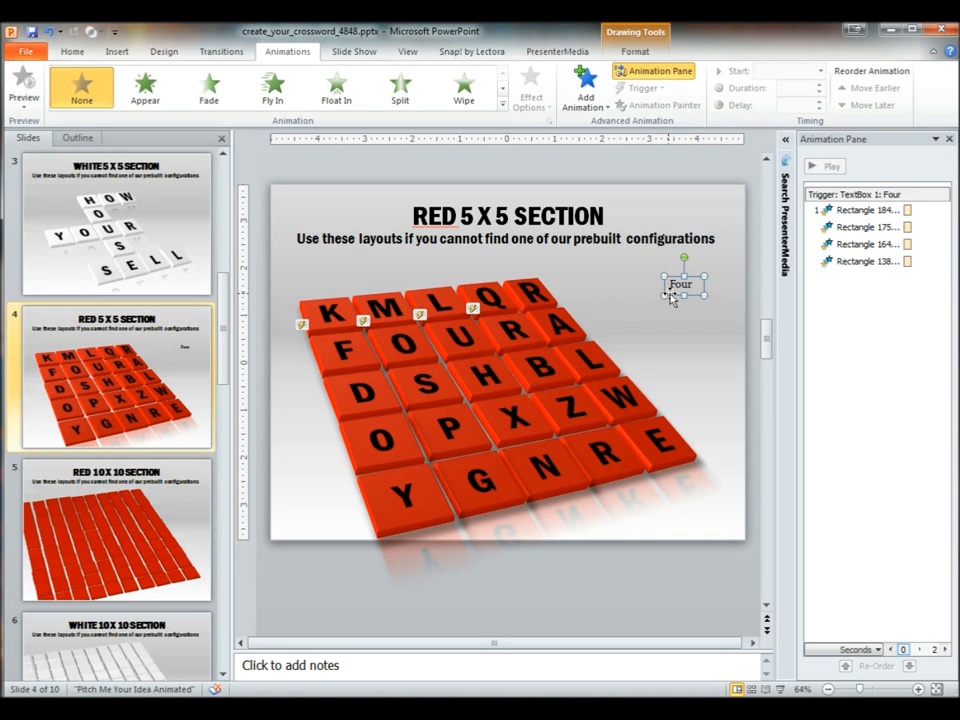
mouse_move(596, 124)
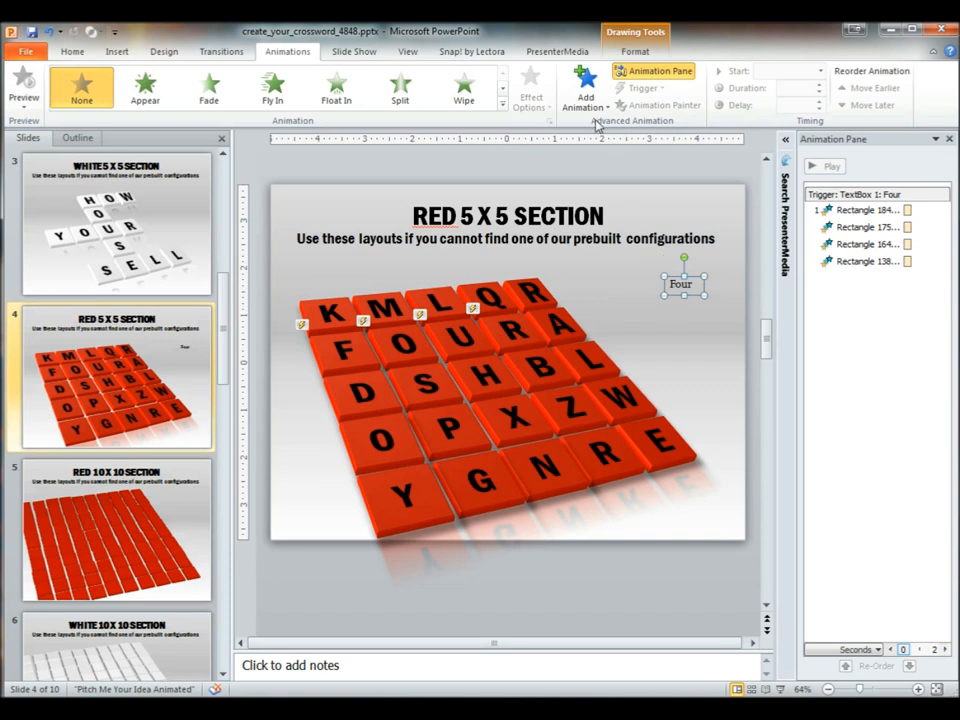
left_click(464, 88)
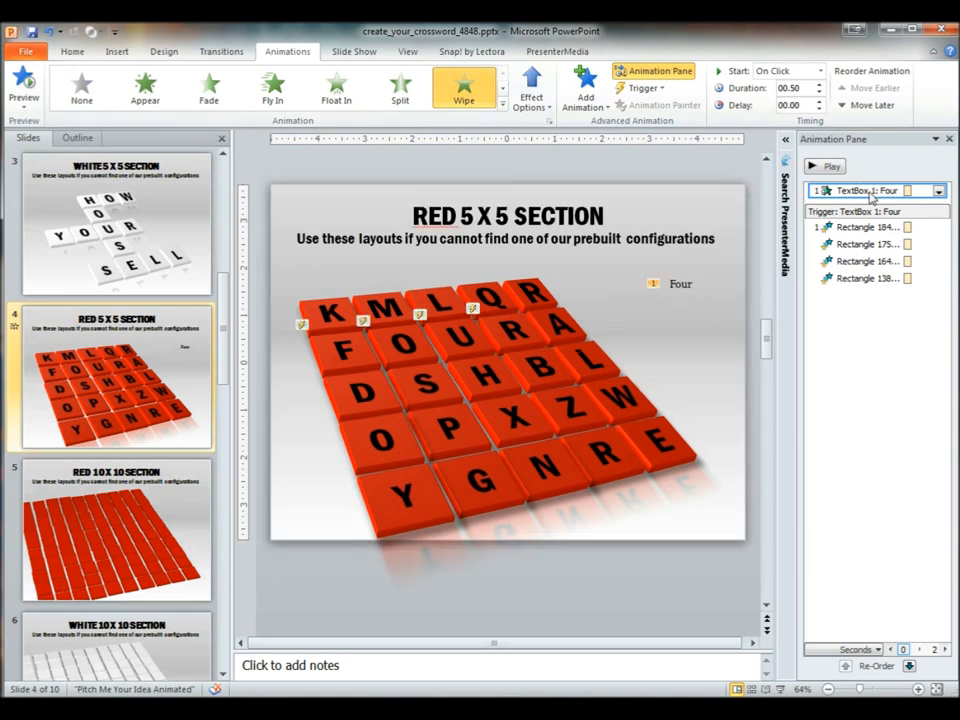
left_click(680, 284)
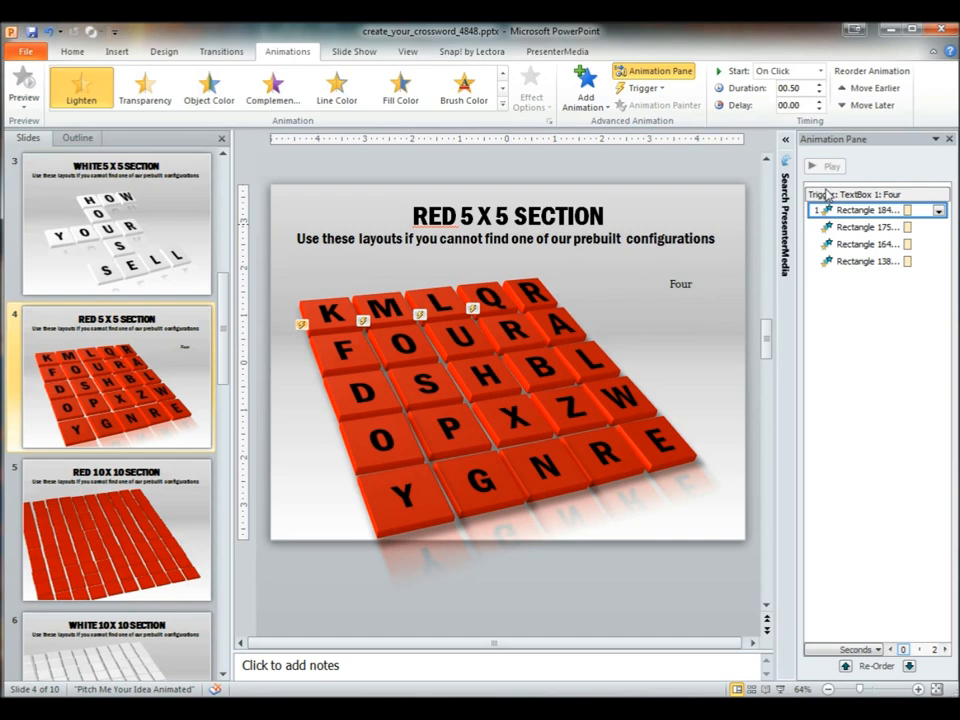
left_click(680, 284)
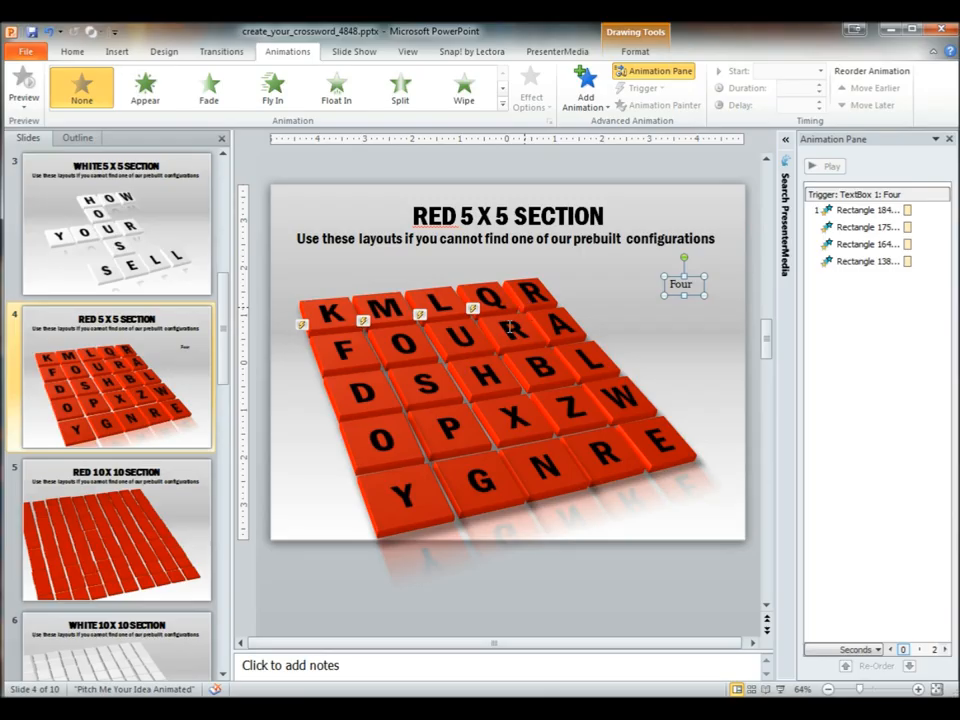
mouse_move(658, 296)
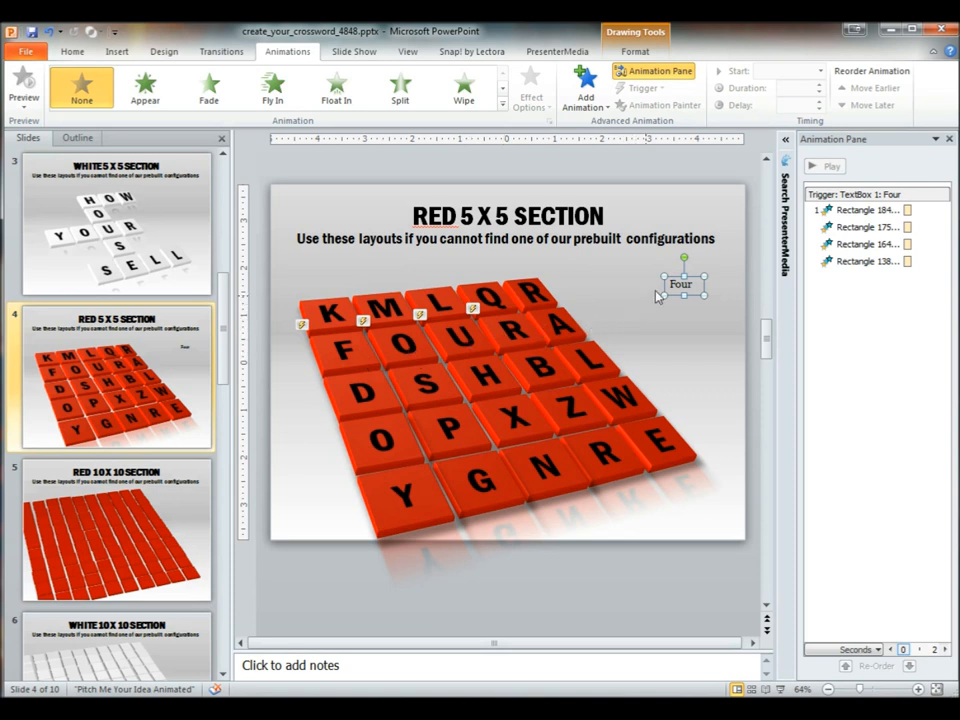
mouse_move(910, 312)
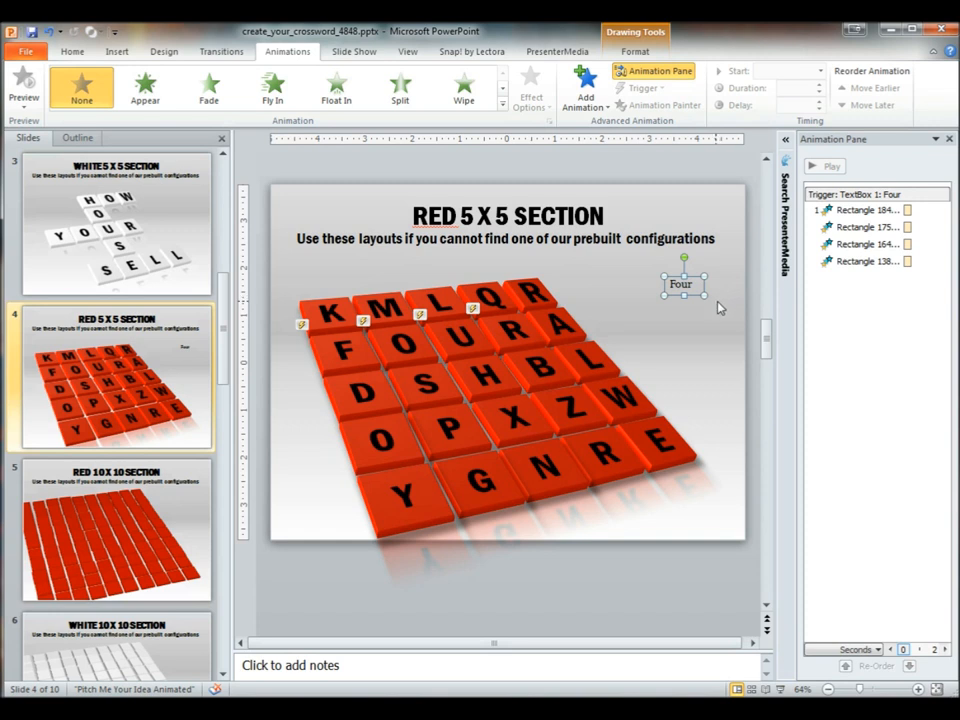
left_click(716, 310)
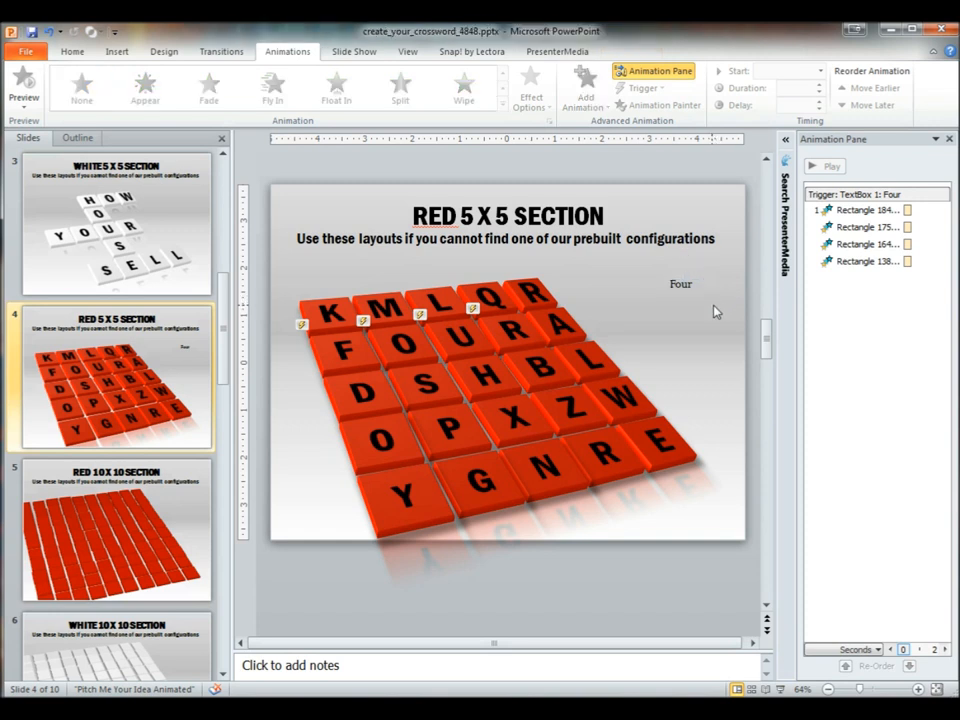